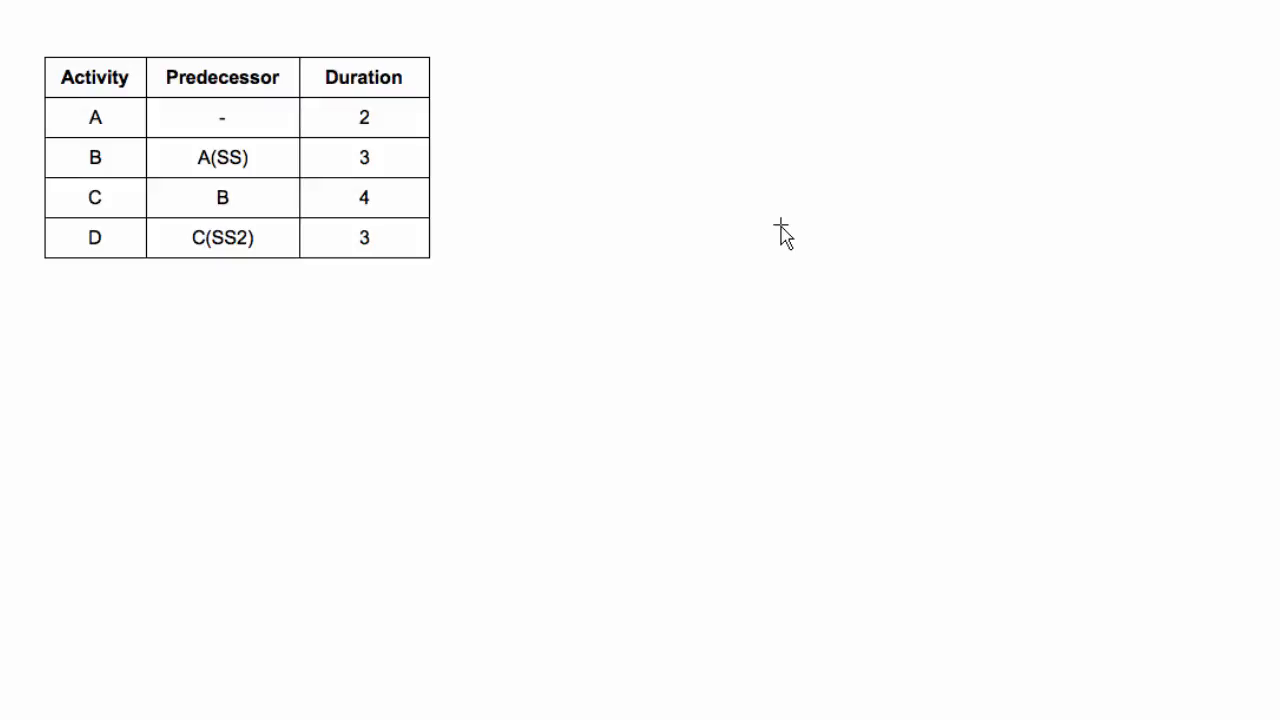
{"action": "mouse_move", "coordinate": [166, 152]}
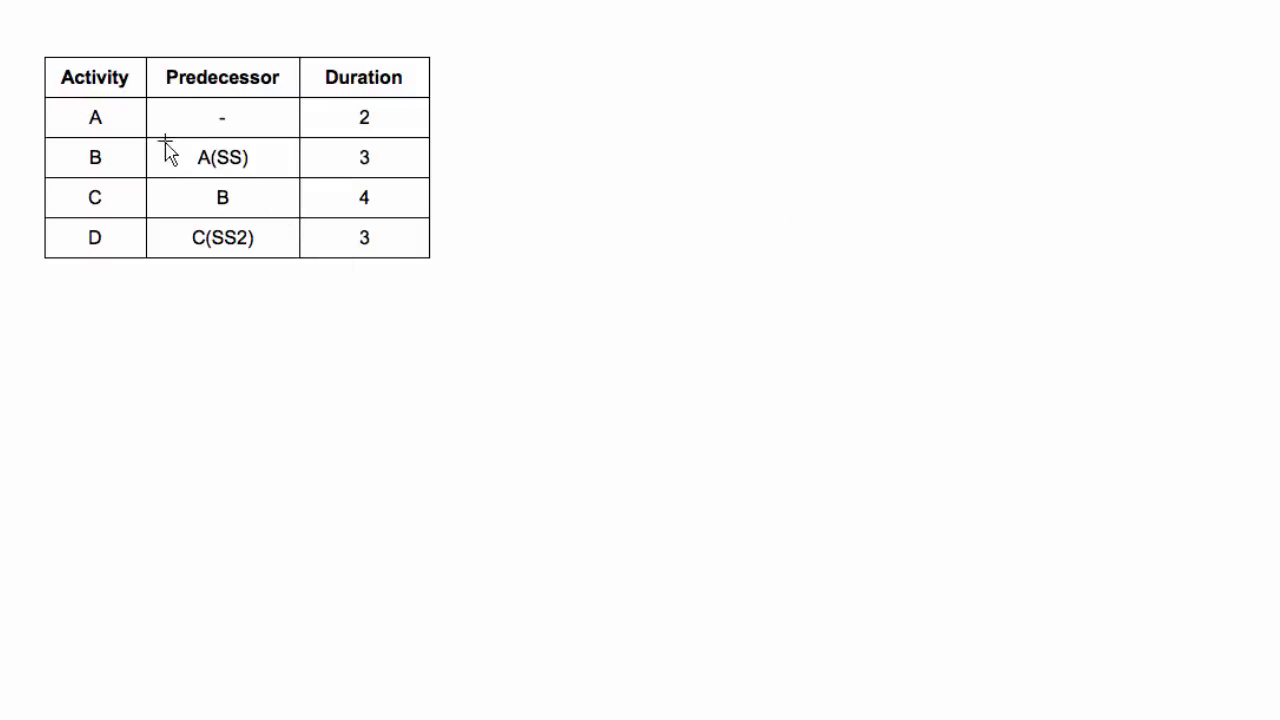
{"action": "mouse_move", "coordinate": [120, 124]}
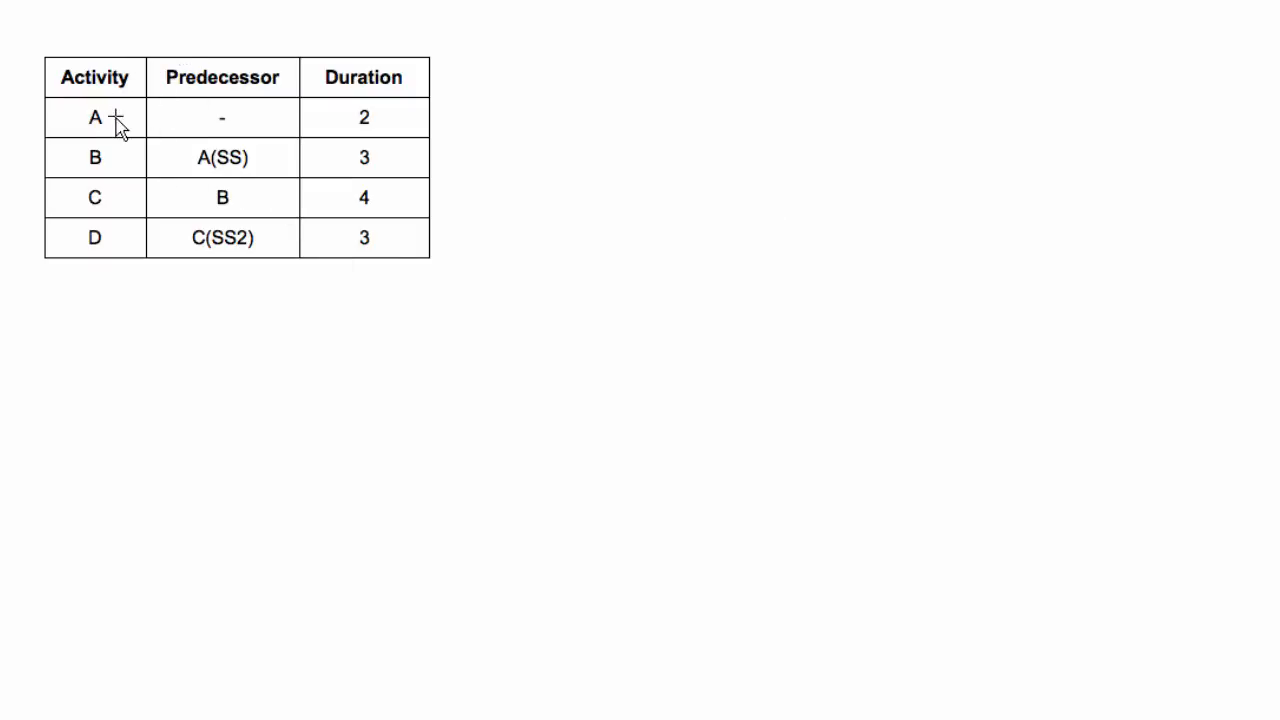
{"action": "mouse_move", "coordinate": [184, 96]}
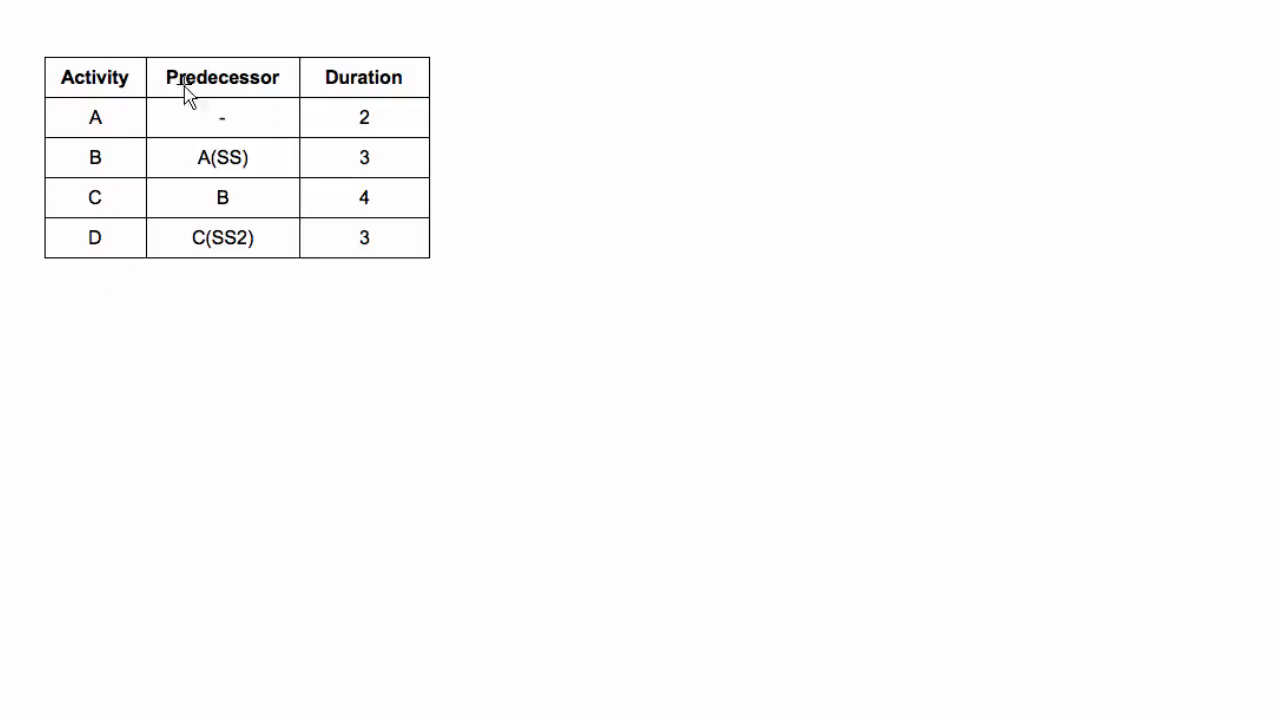
{"action": "mouse_move", "coordinate": [218, 166]}
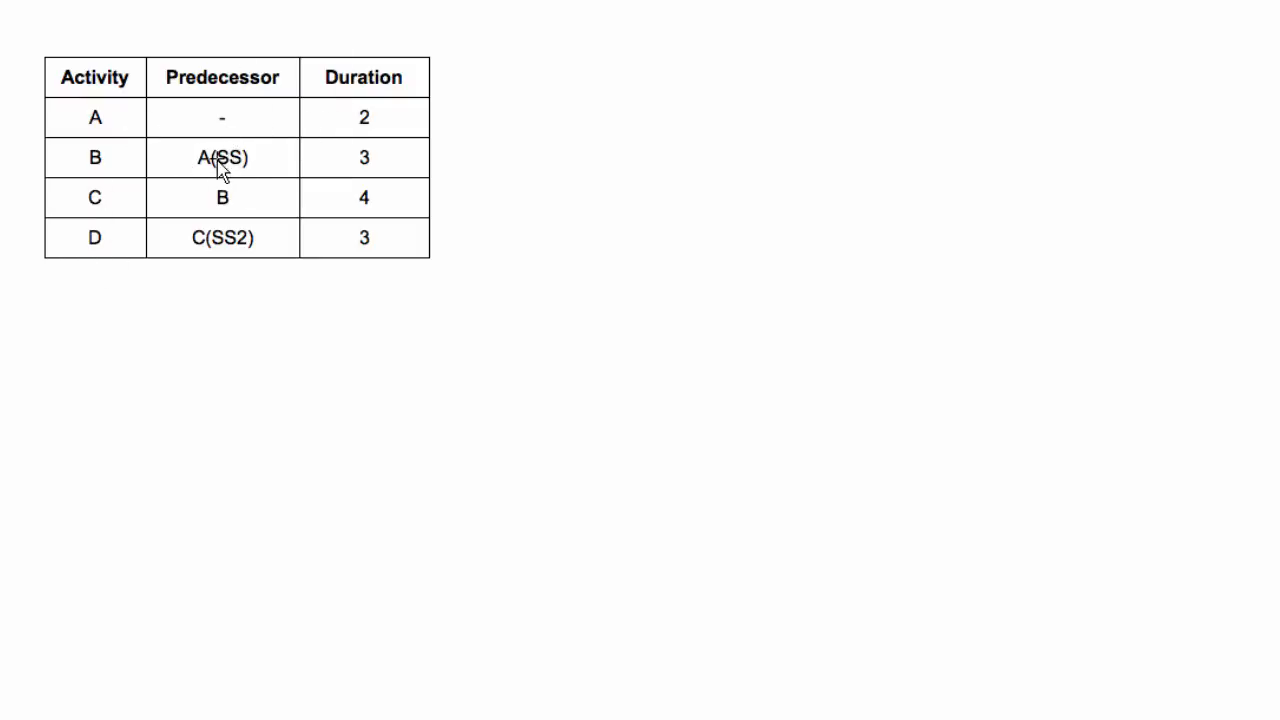
{"action": "mouse_move", "coordinate": [122, 116]}
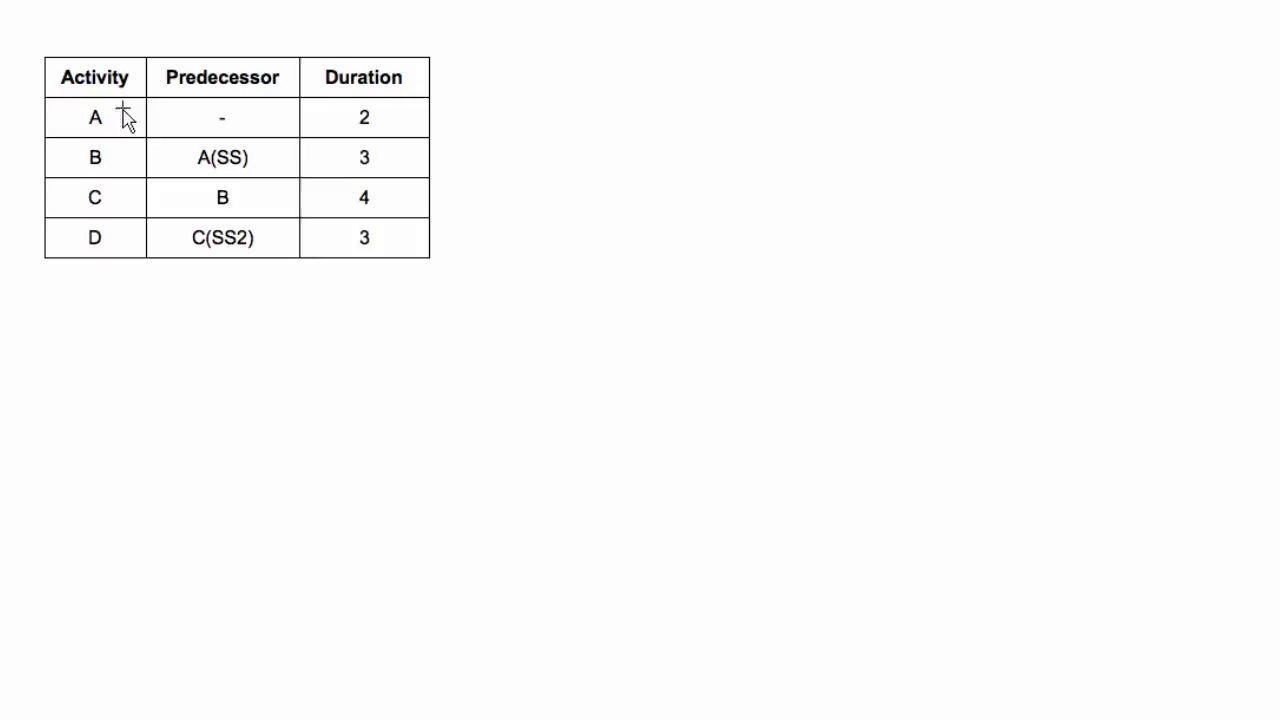
{"action": "mouse_move", "coordinate": [222, 204]}
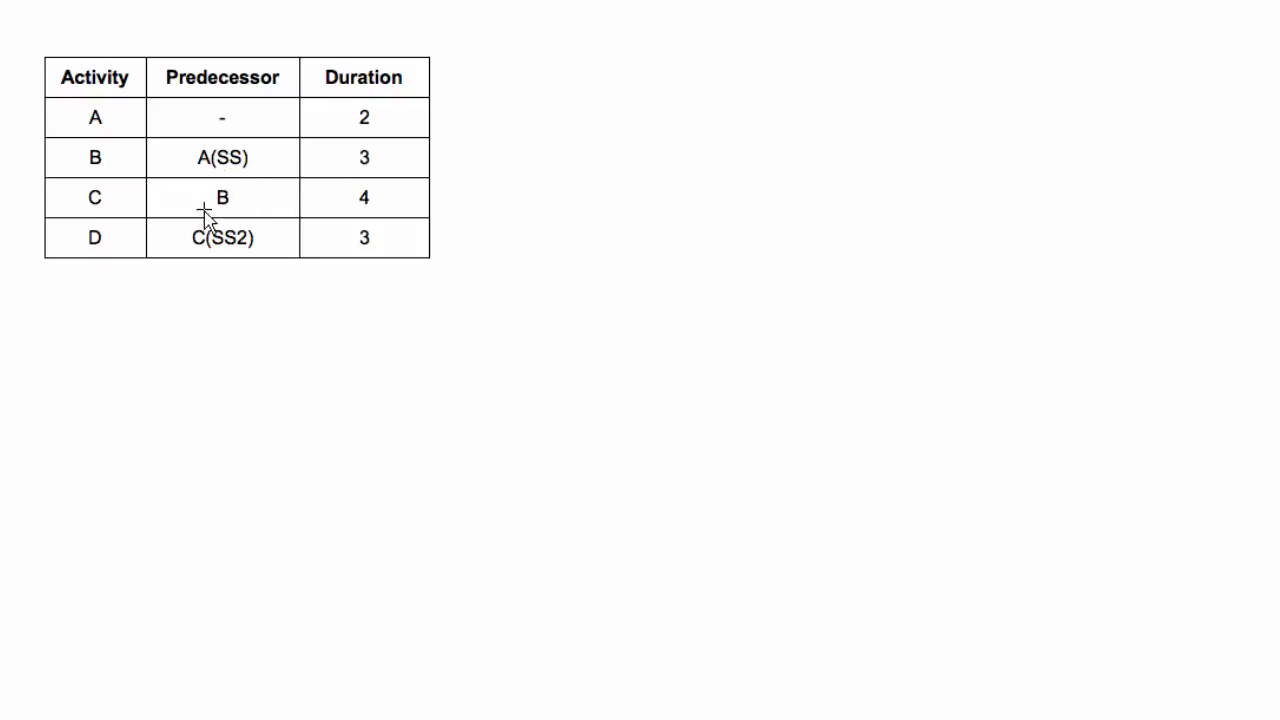
{"action": "mouse_move", "coordinate": [96, 250]}
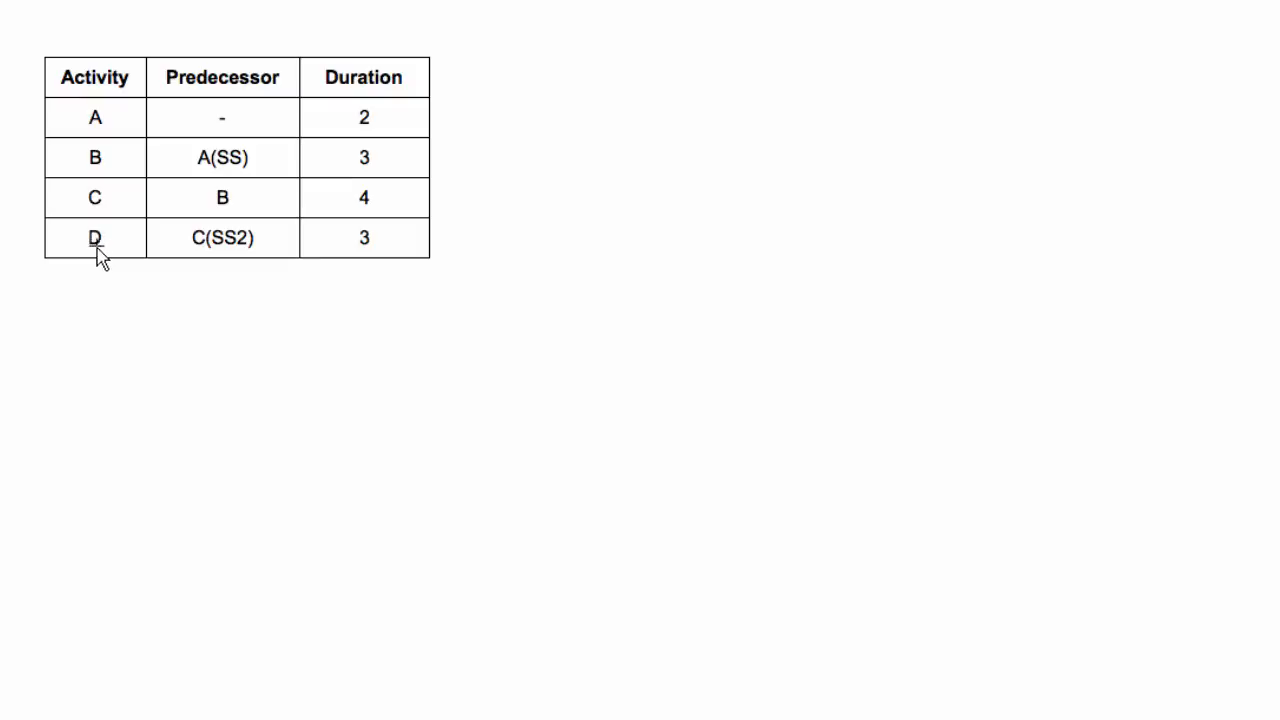
{"action": "mouse_move", "coordinate": [204, 252]}
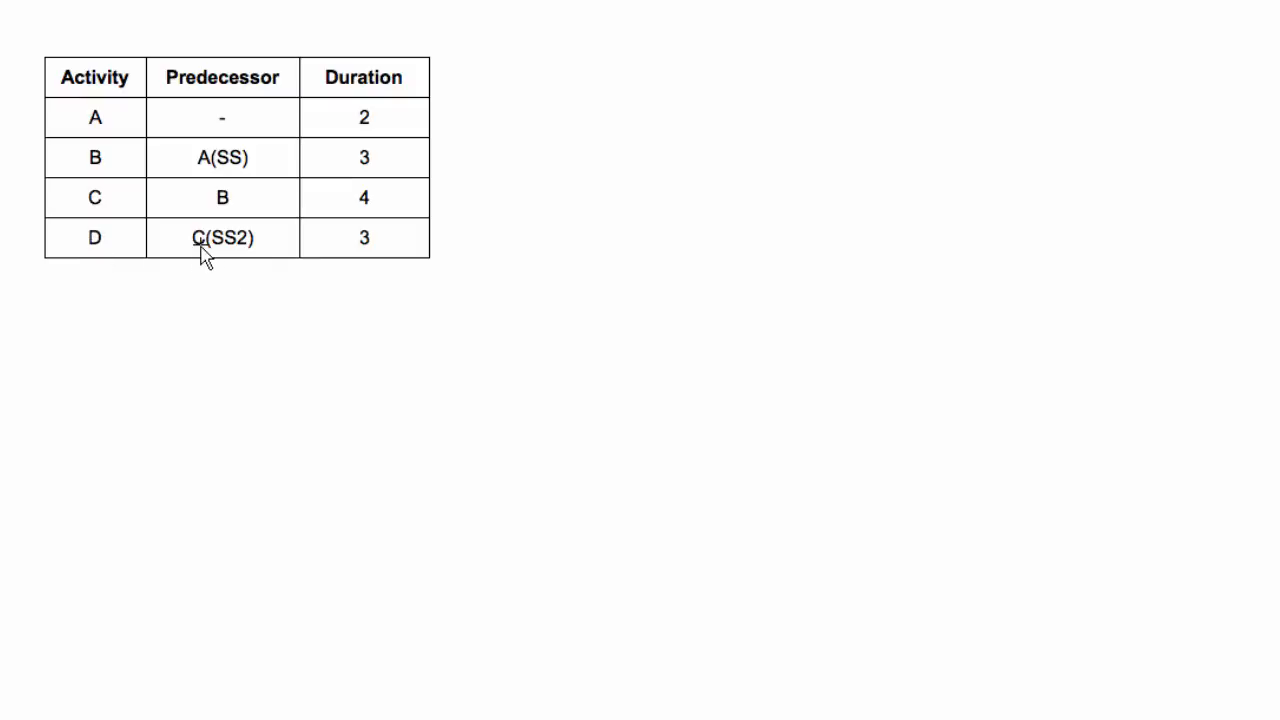
{"action": "mouse_move", "coordinate": [252, 250]}
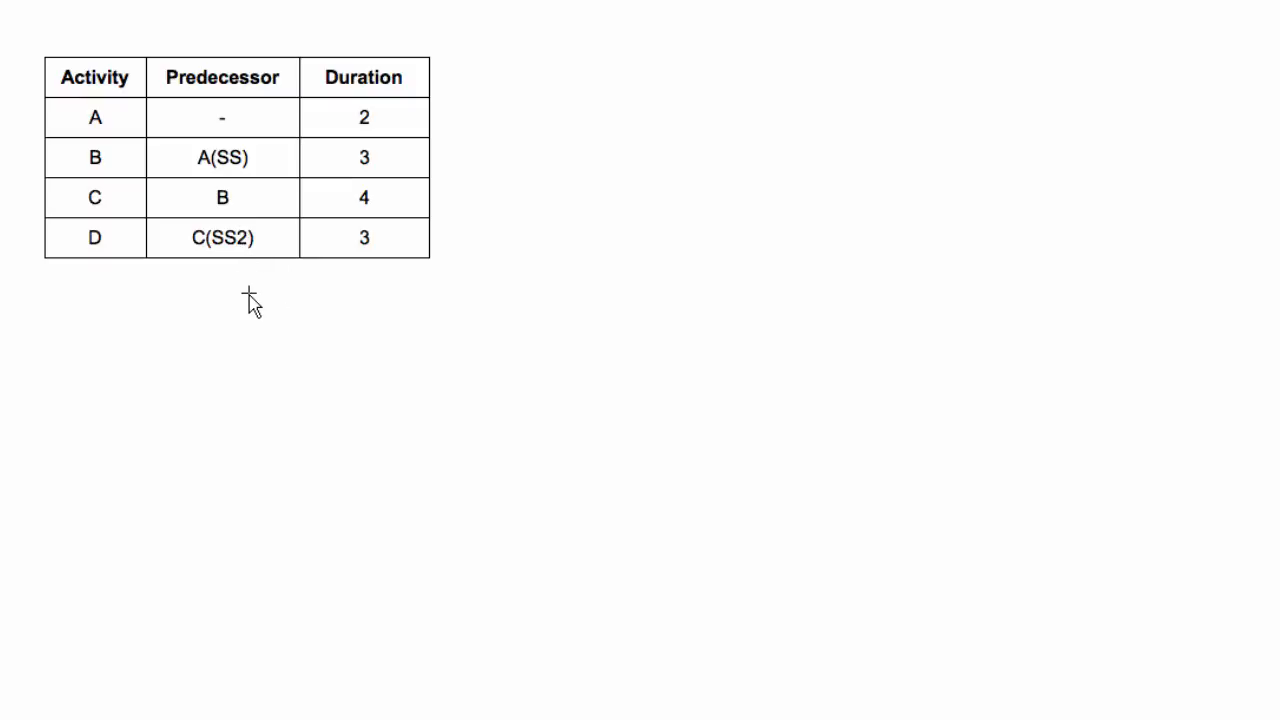
{"action": "mouse_move", "coordinate": [532, 220]}
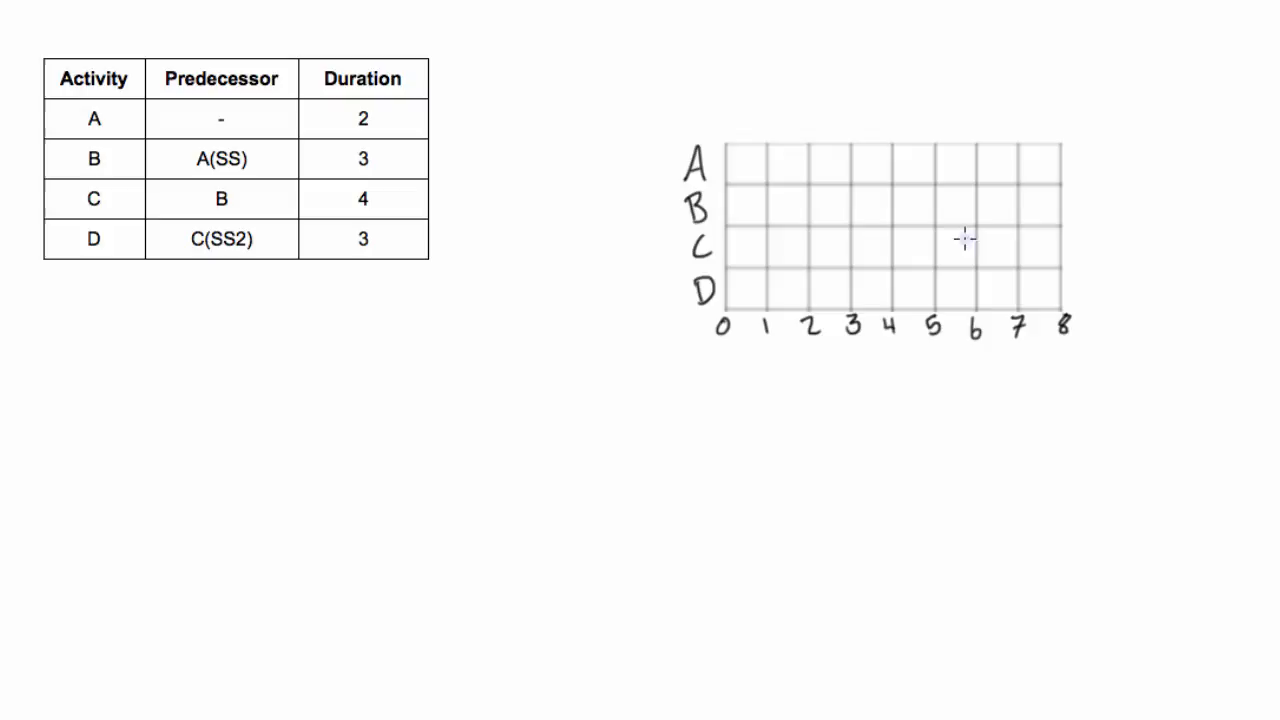
{"action": "mouse_move", "coordinate": [730, 168]}
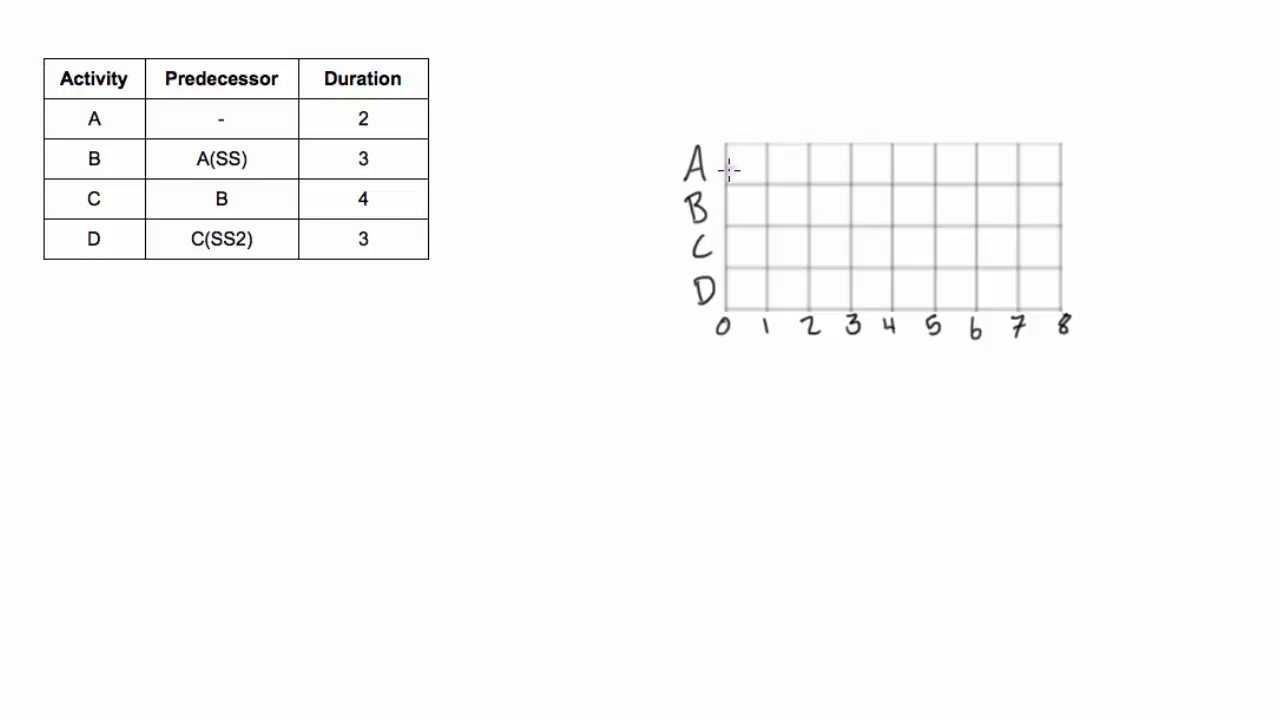
{"action": "mouse_move", "coordinate": [108, 118]}
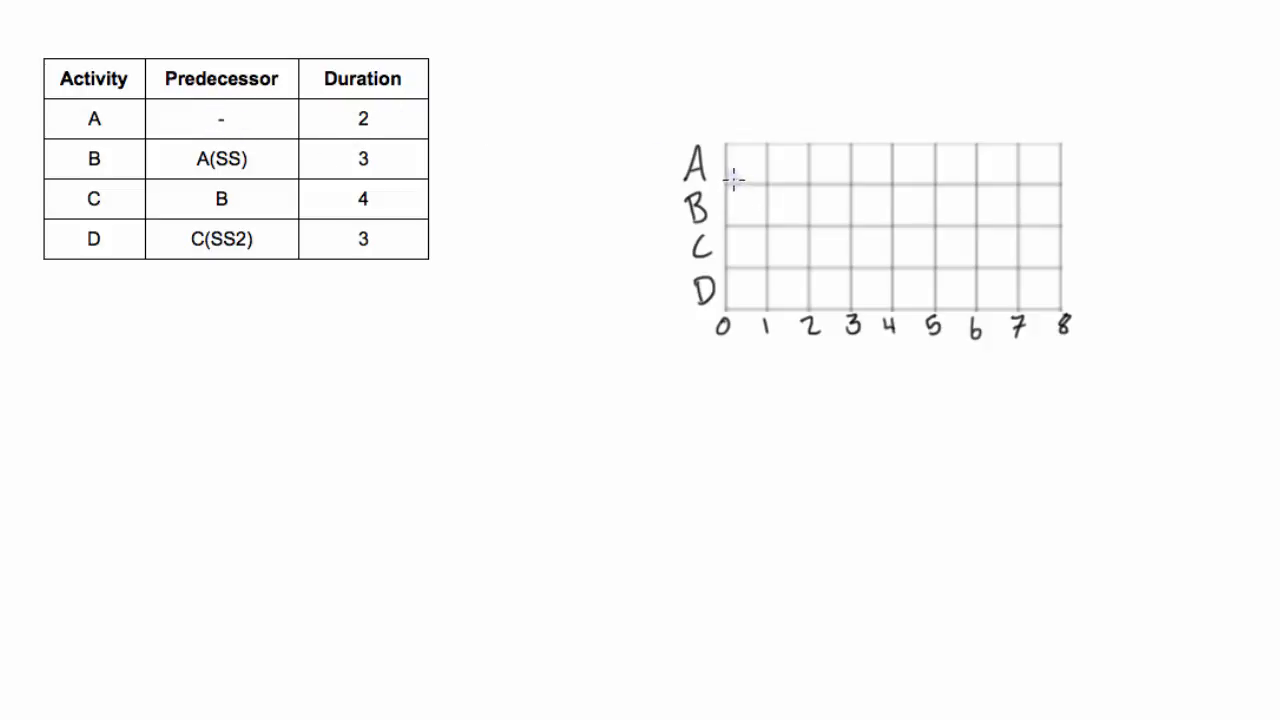
{"action": "mouse_move", "coordinate": [728, 164]}
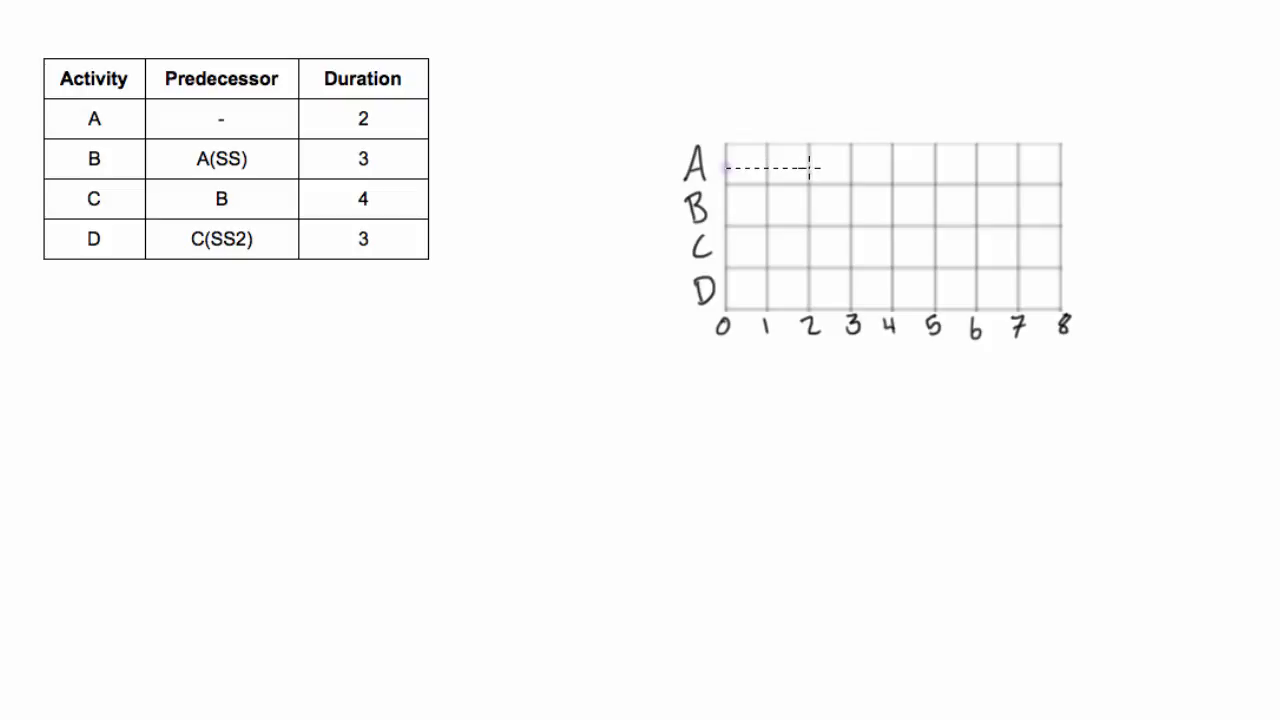
Draw activity A's Gantt bar from 0 to 2 with the highlighter.
{"action": "left_click_drag", "start_coordinate": [722, 168], "coordinate": [812, 168]}
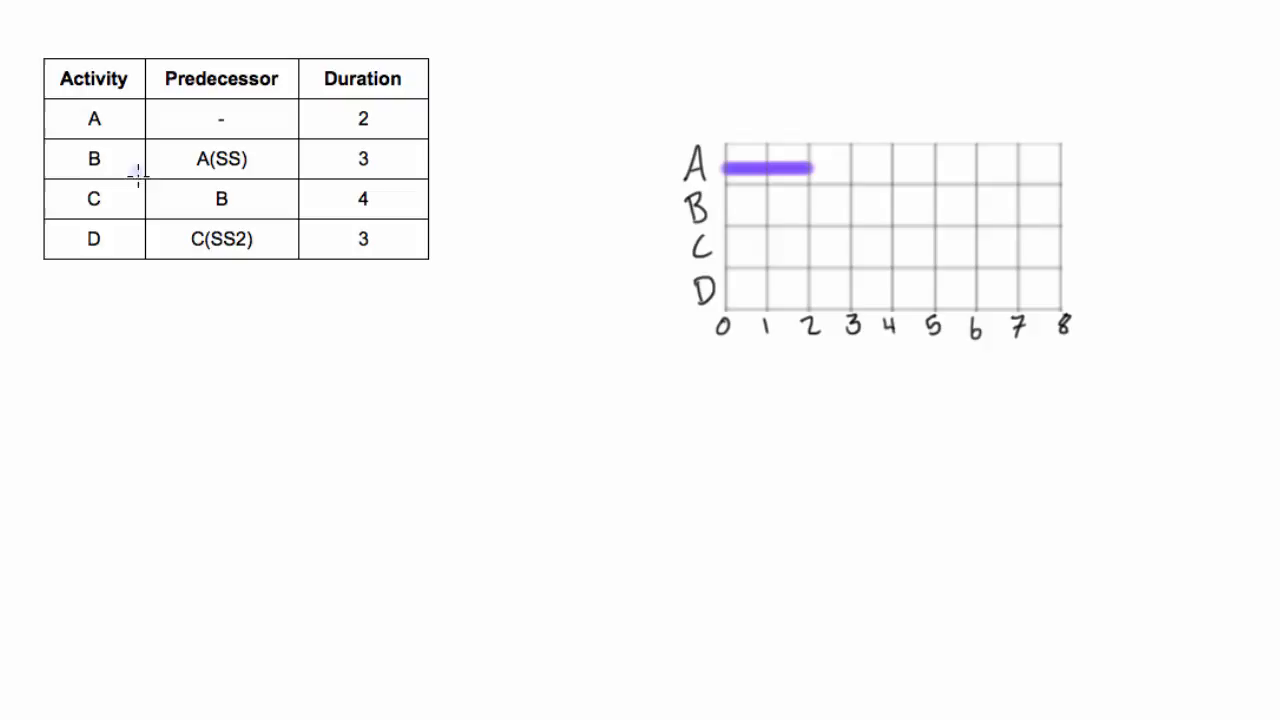
{"action": "mouse_move", "coordinate": [204, 160]}
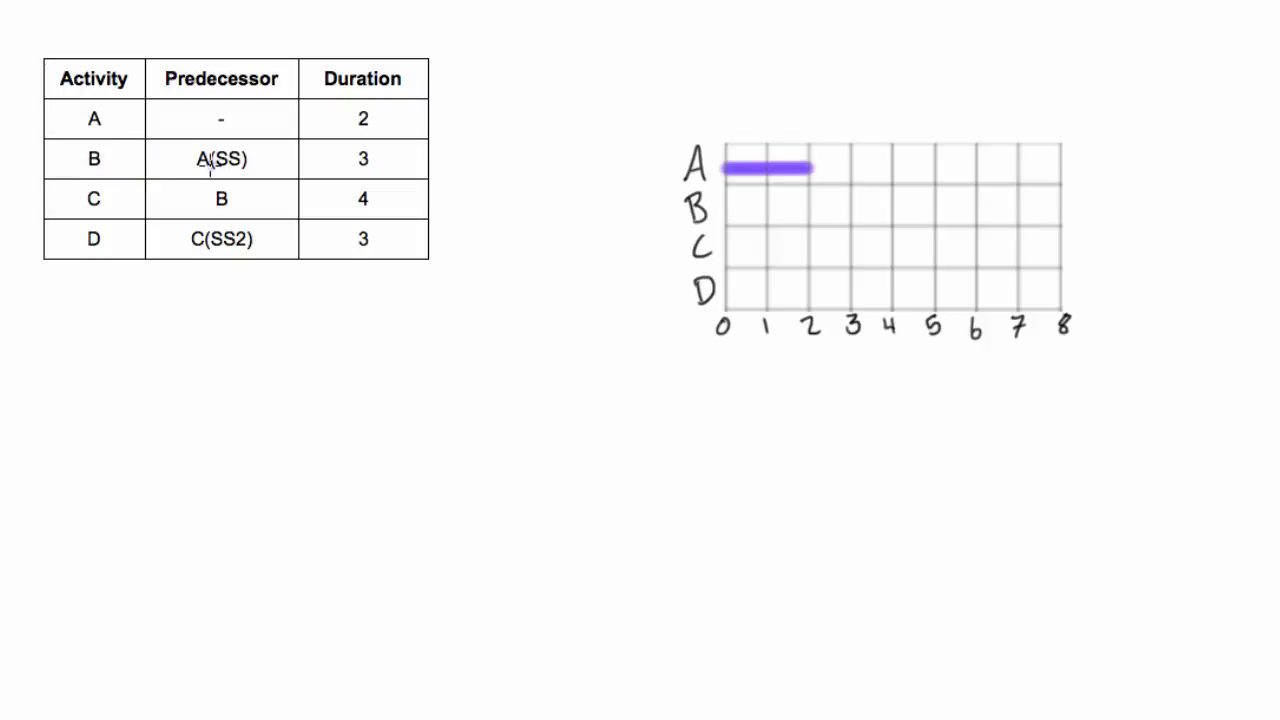
{"action": "mouse_move", "coordinate": [264, 180]}
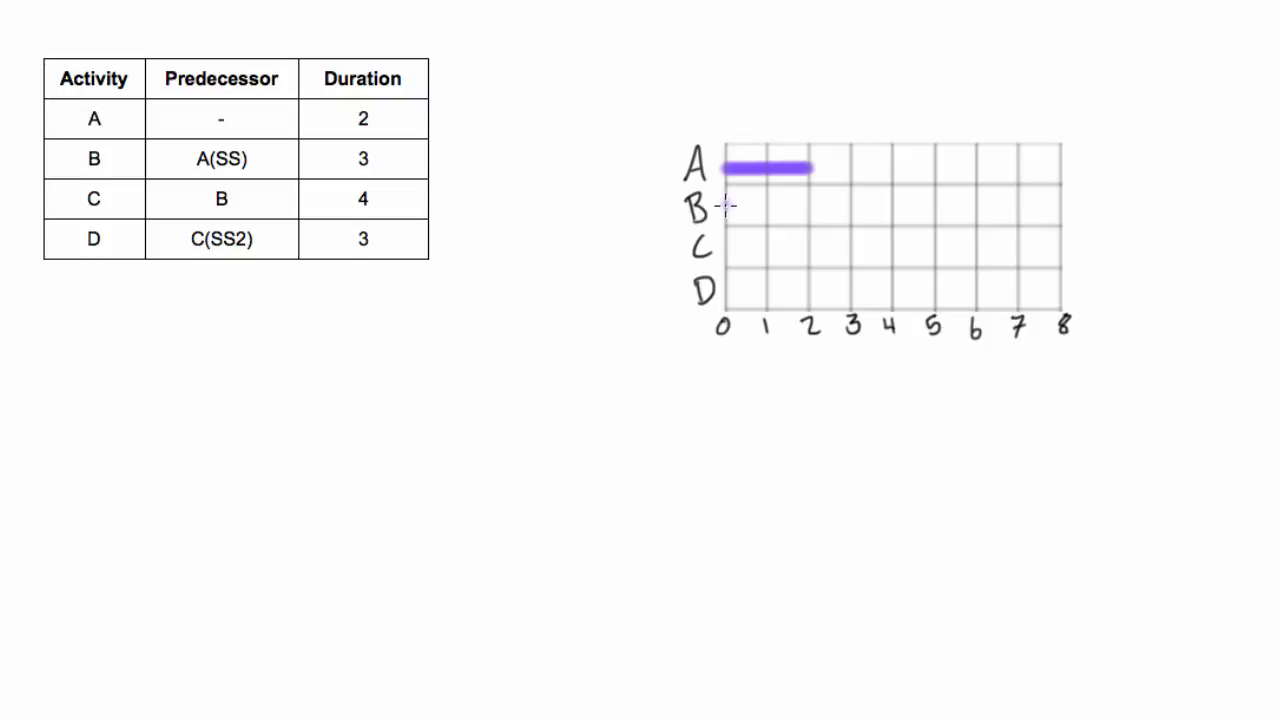
Draw activity B's bar in row B from 0 to 3.
{"action": "left_click_drag", "start_coordinate": [722, 206], "coordinate": [844, 206]}
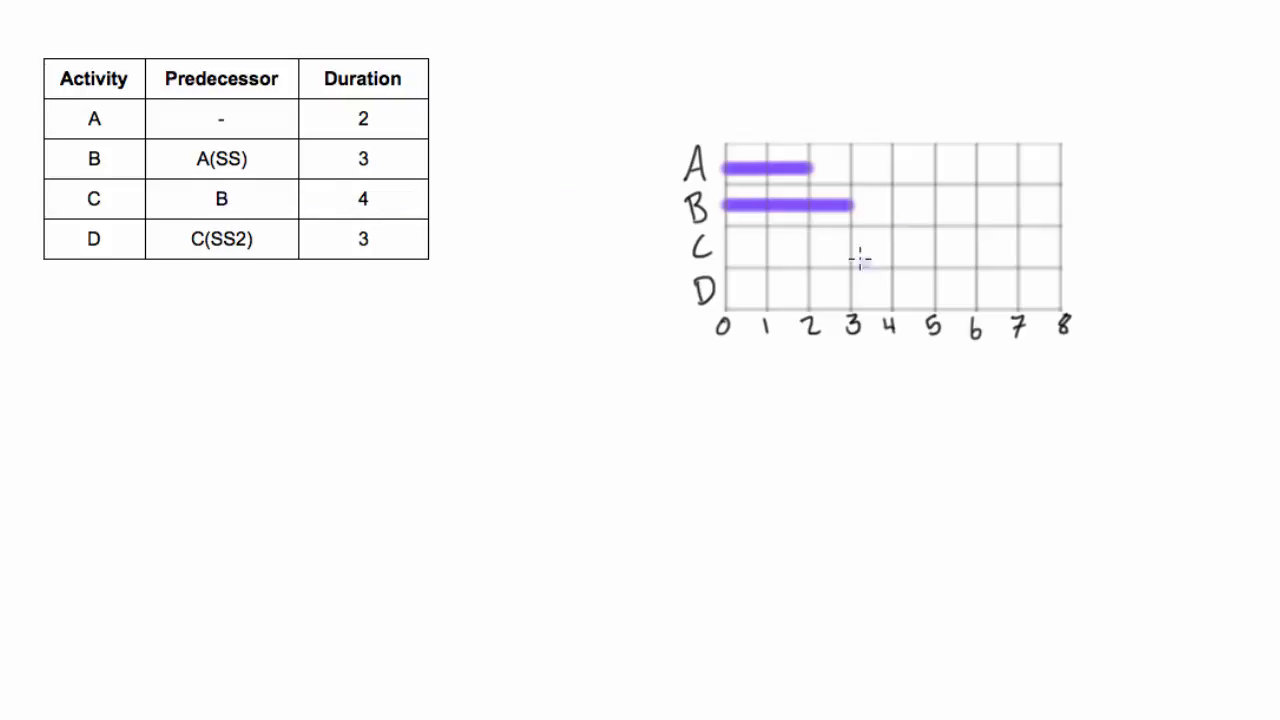
{"action": "mouse_move", "coordinate": [850, 248]}
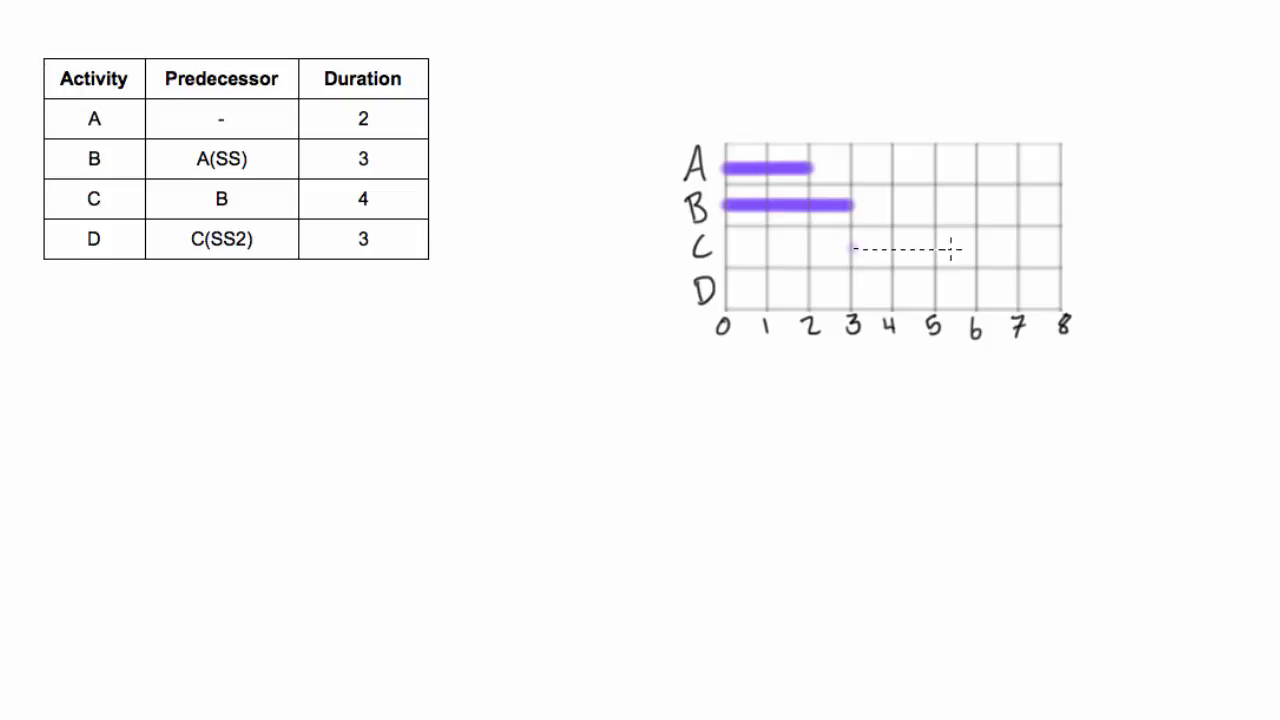
Draw activity C's bar in row C from 3 to 7.
{"action": "left_click_drag", "start_coordinate": [856, 250], "coordinate": [1010, 250]}
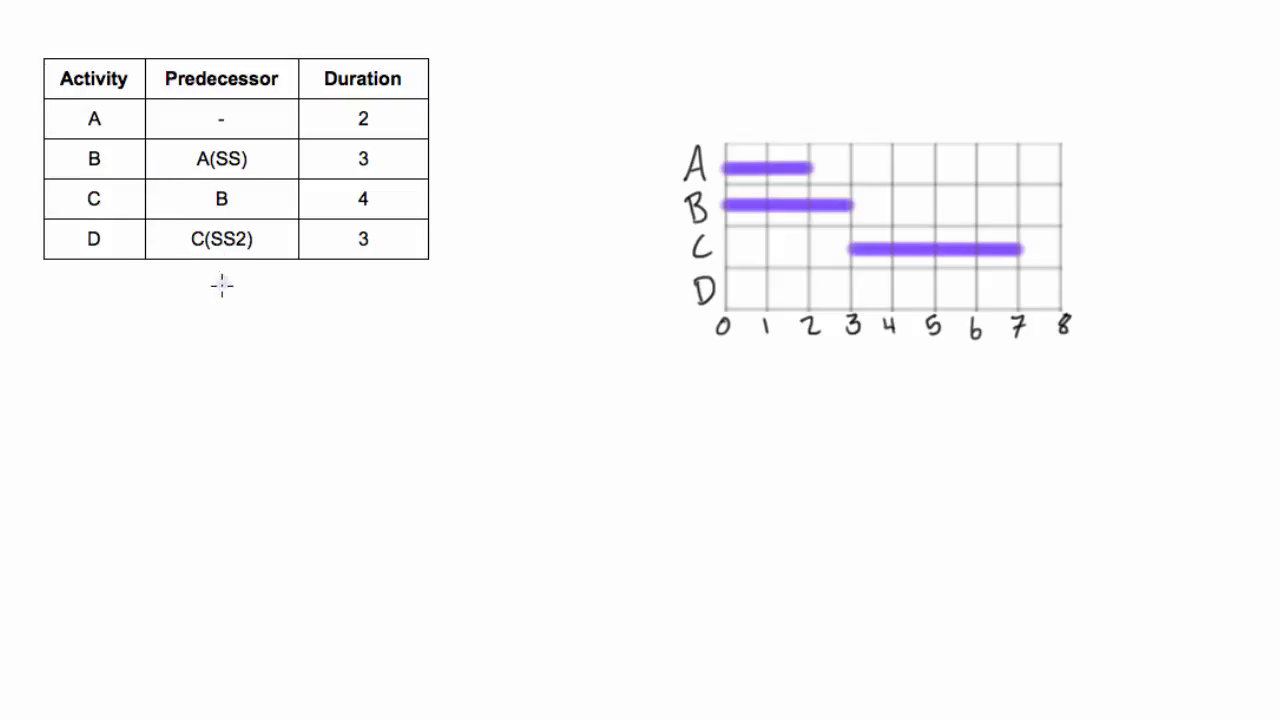
{"action": "mouse_move", "coordinate": [258, 244]}
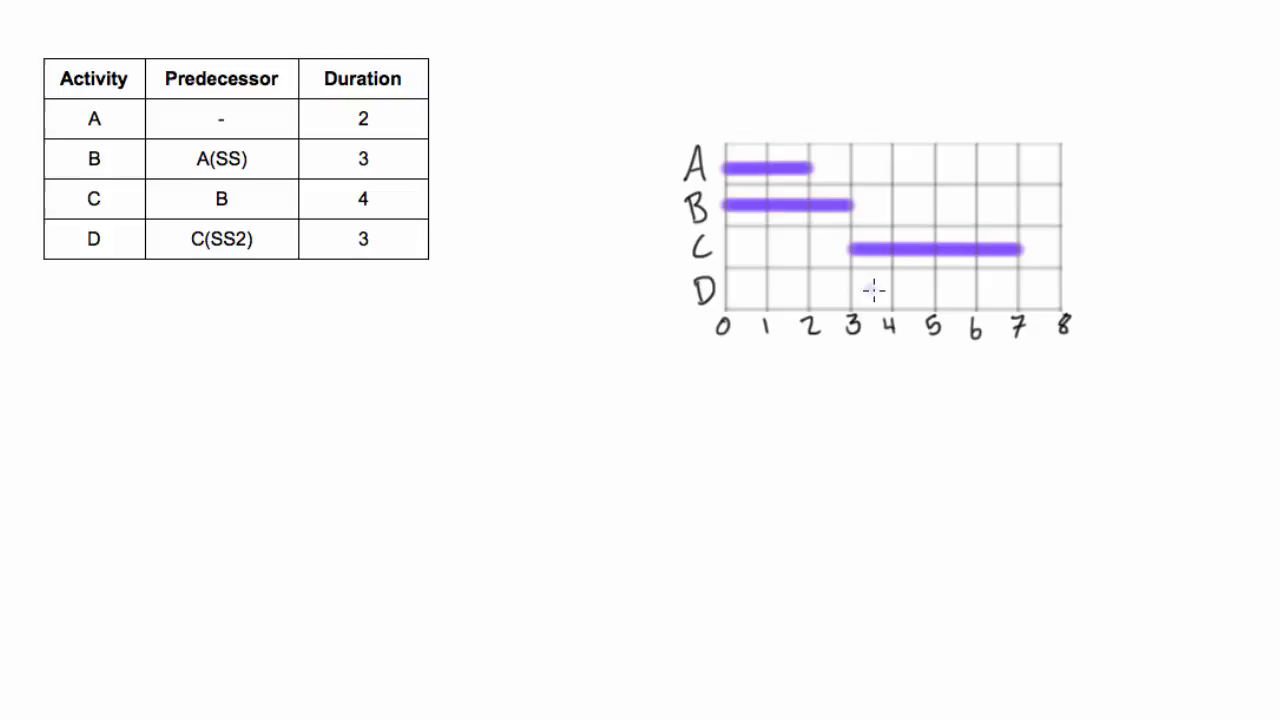
{"action": "mouse_move", "coordinate": [852, 272]}
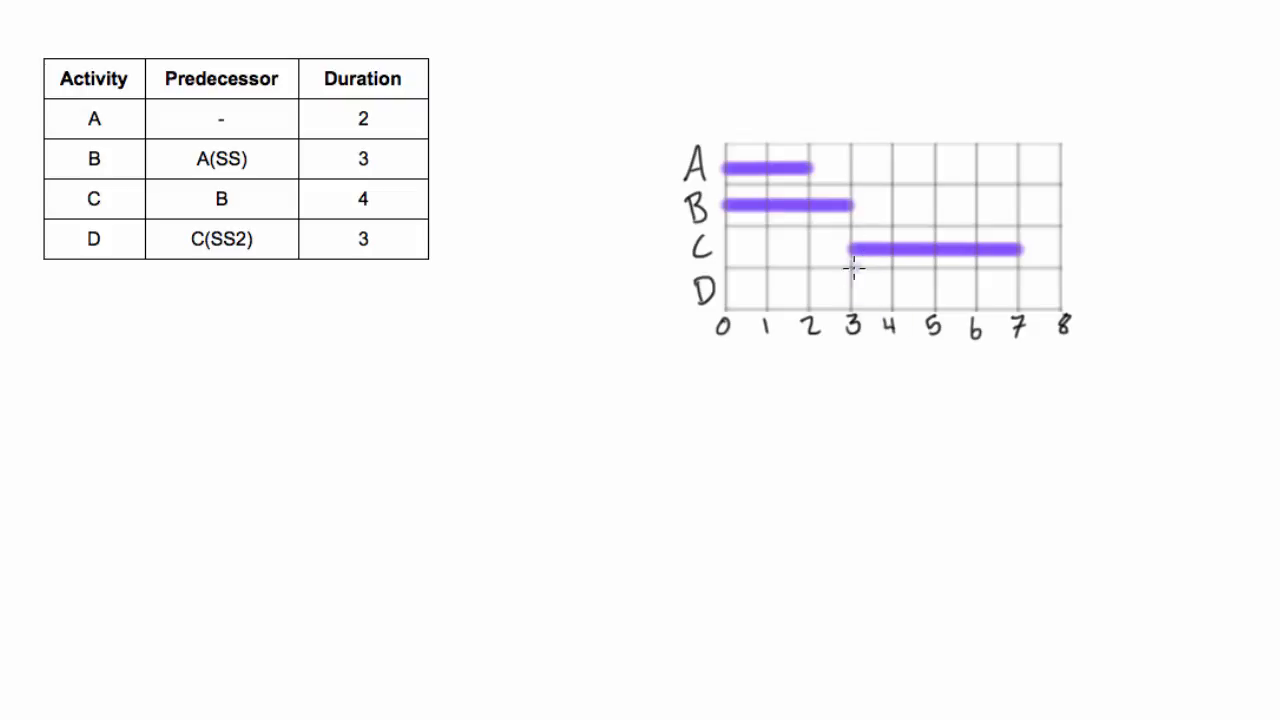
{"action": "mouse_move", "coordinate": [850, 260]}
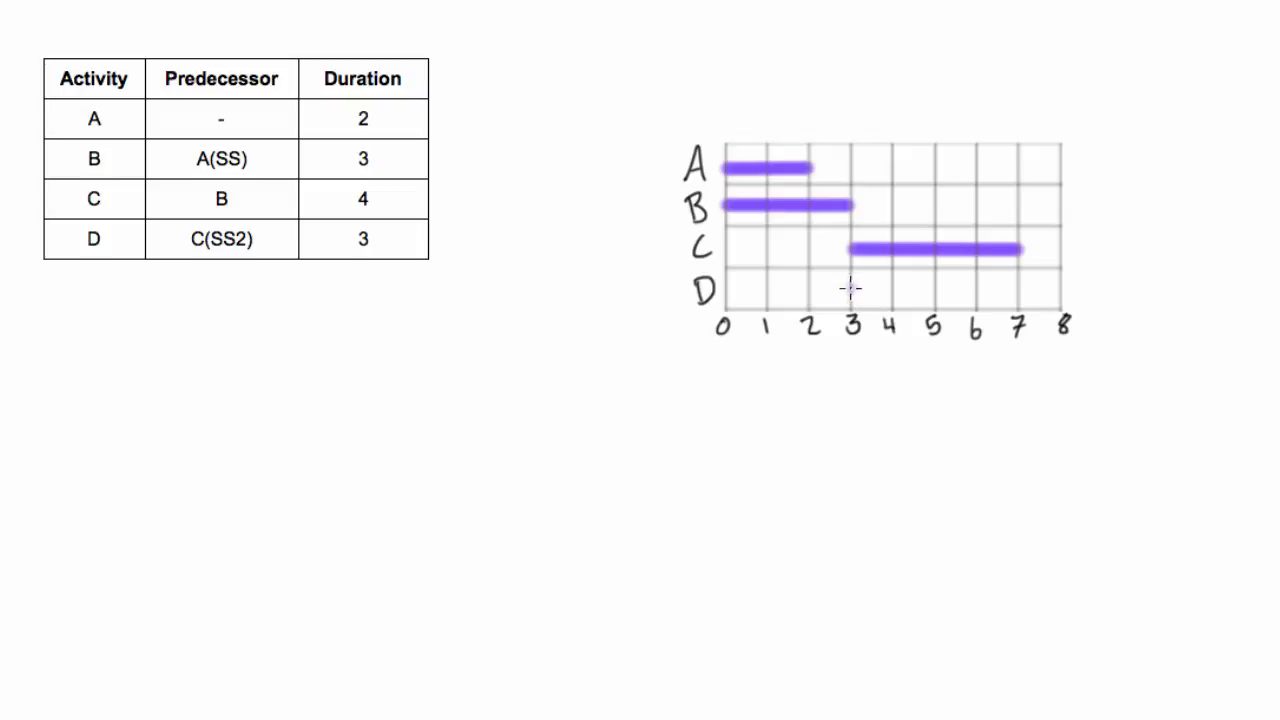
{"action": "mouse_move", "coordinate": [932, 292]}
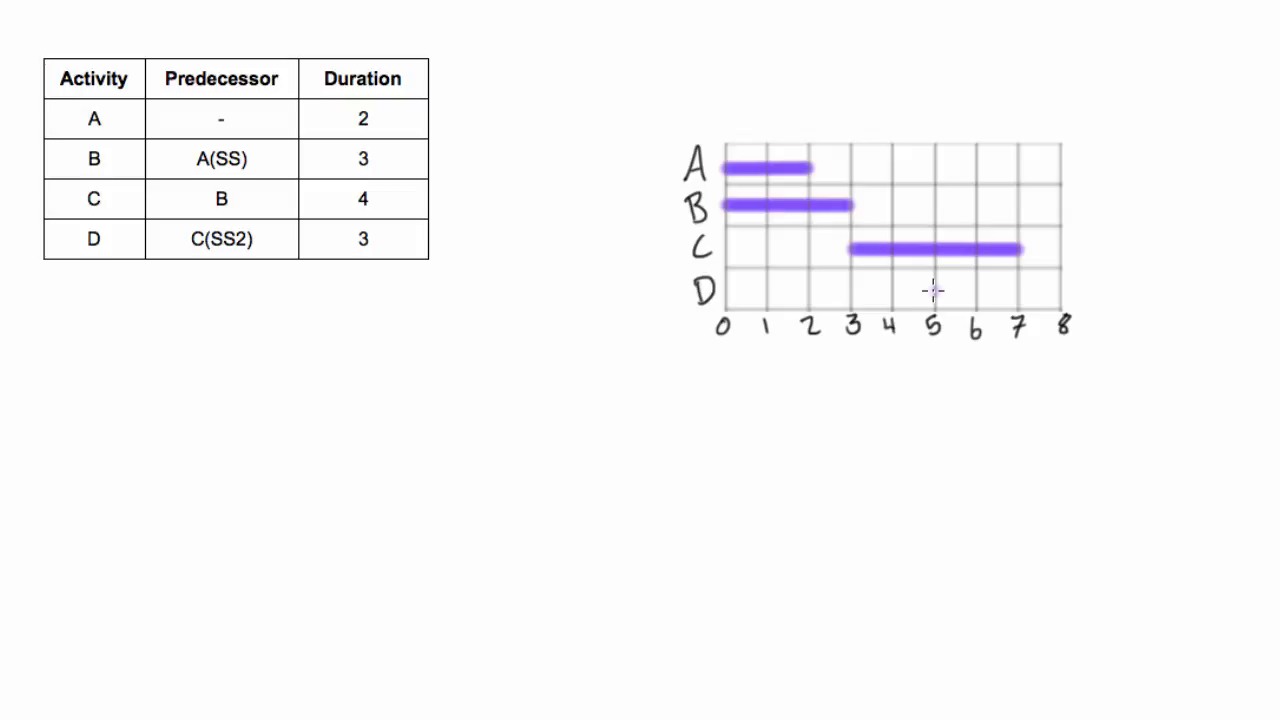
{"action": "mouse_move", "coordinate": [972, 292]}
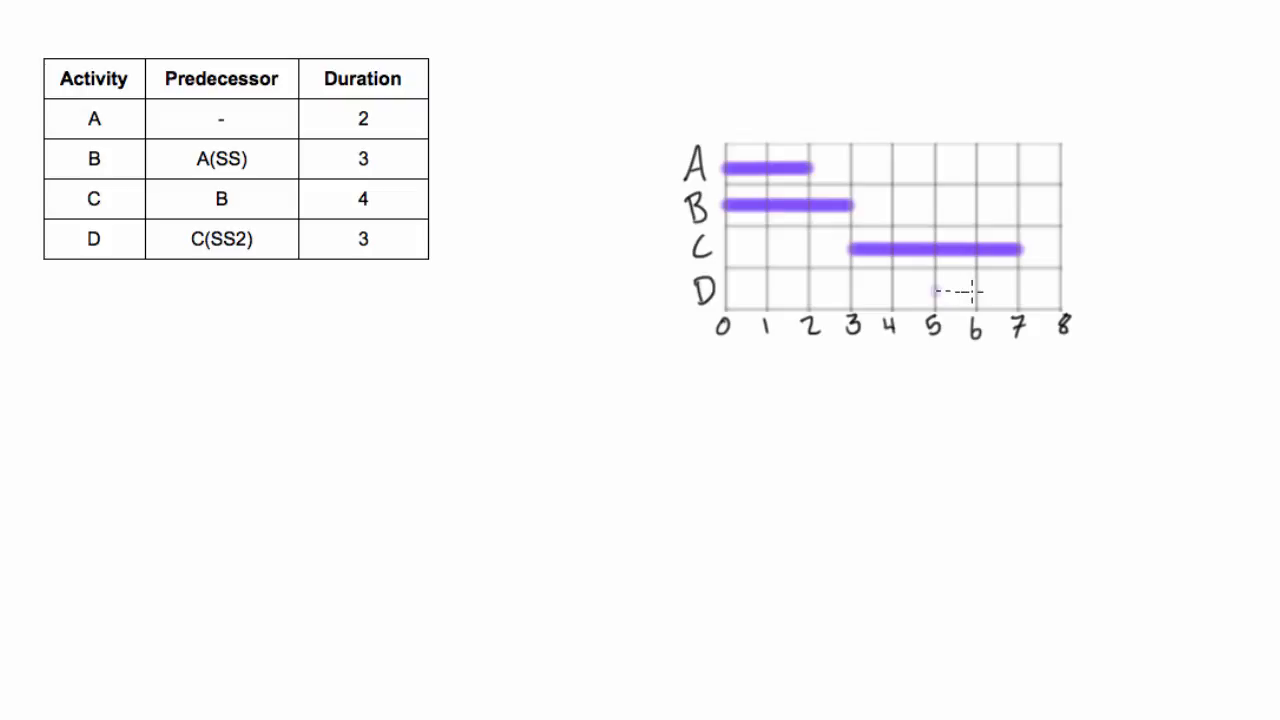
Draw activity D's bar in row D from 5 to 8.
{"action": "left_click_drag", "start_coordinate": [932, 292], "coordinate": [1060, 292]}
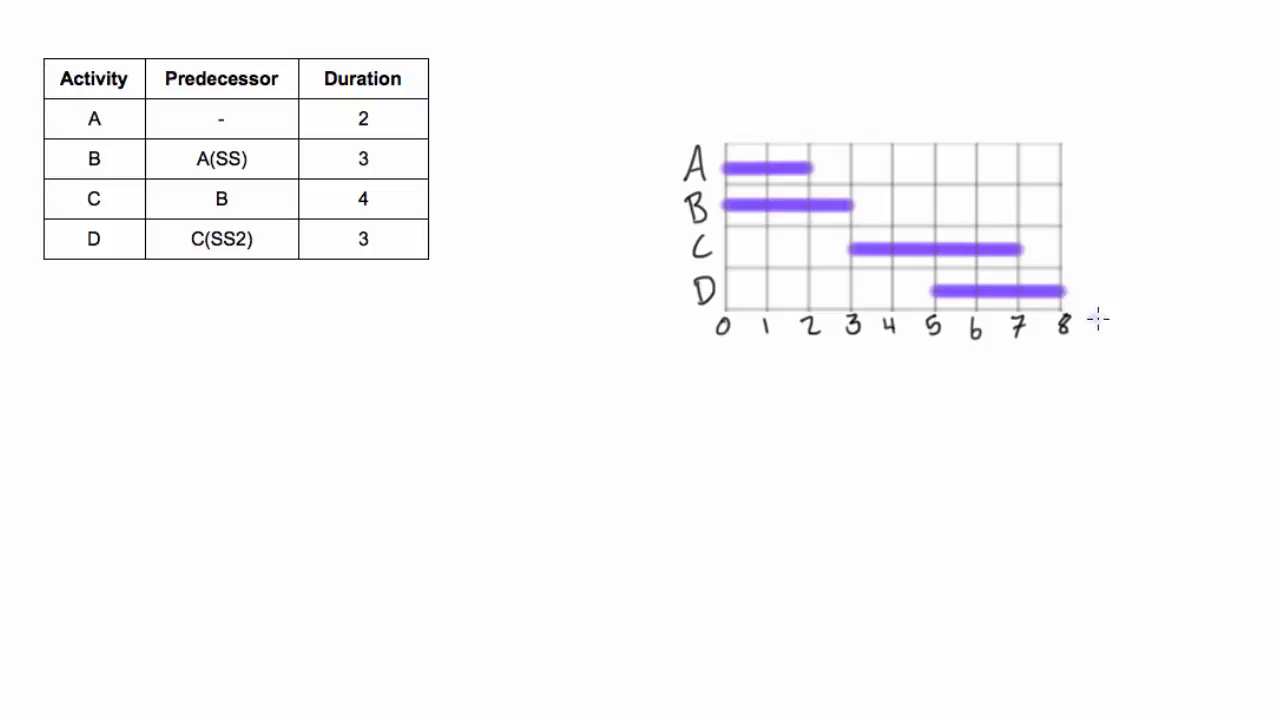
{"action": "mouse_move", "coordinate": [1060, 352]}
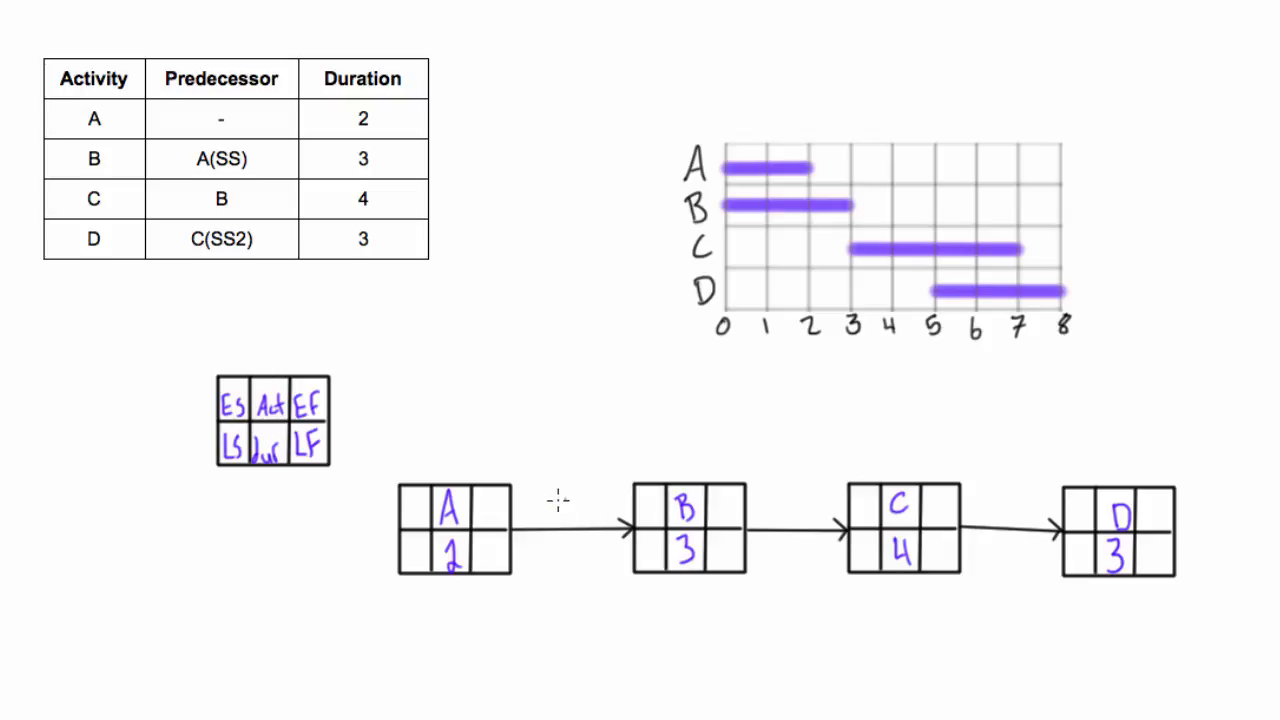
{"action": "mouse_move", "coordinate": [576, 502]}
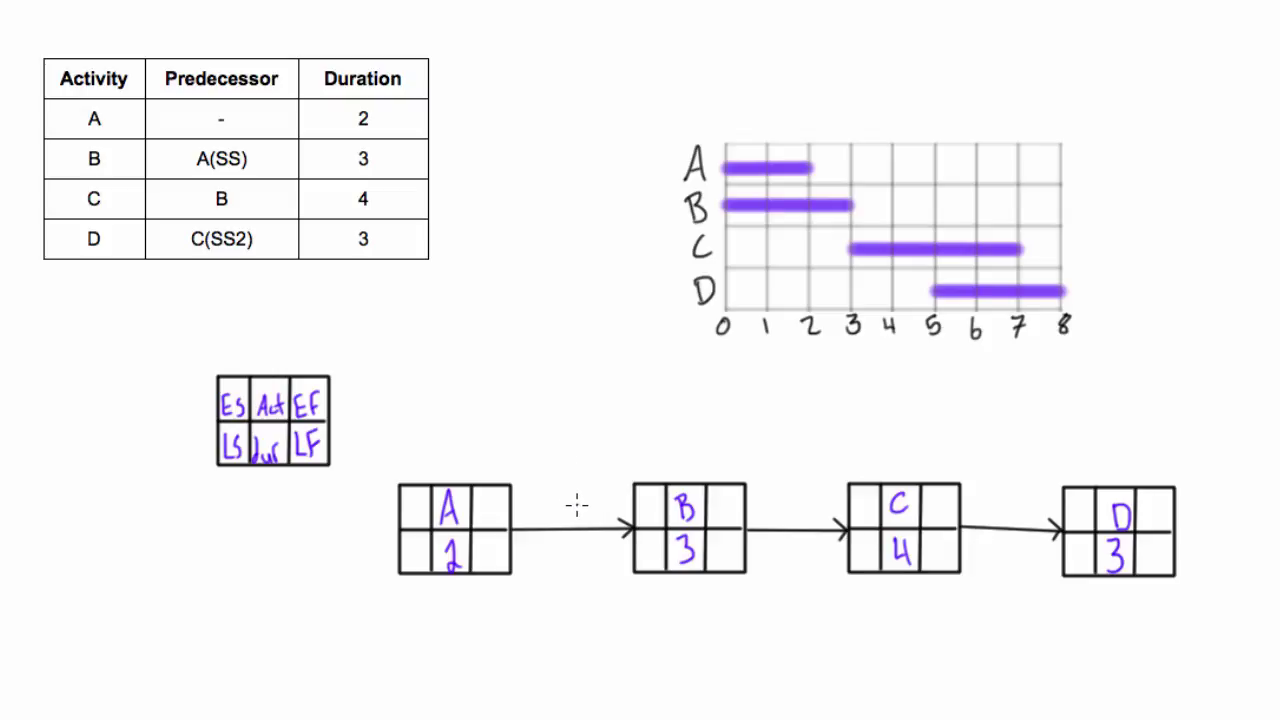
{"action": "mouse_move", "coordinate": [544, 522]}
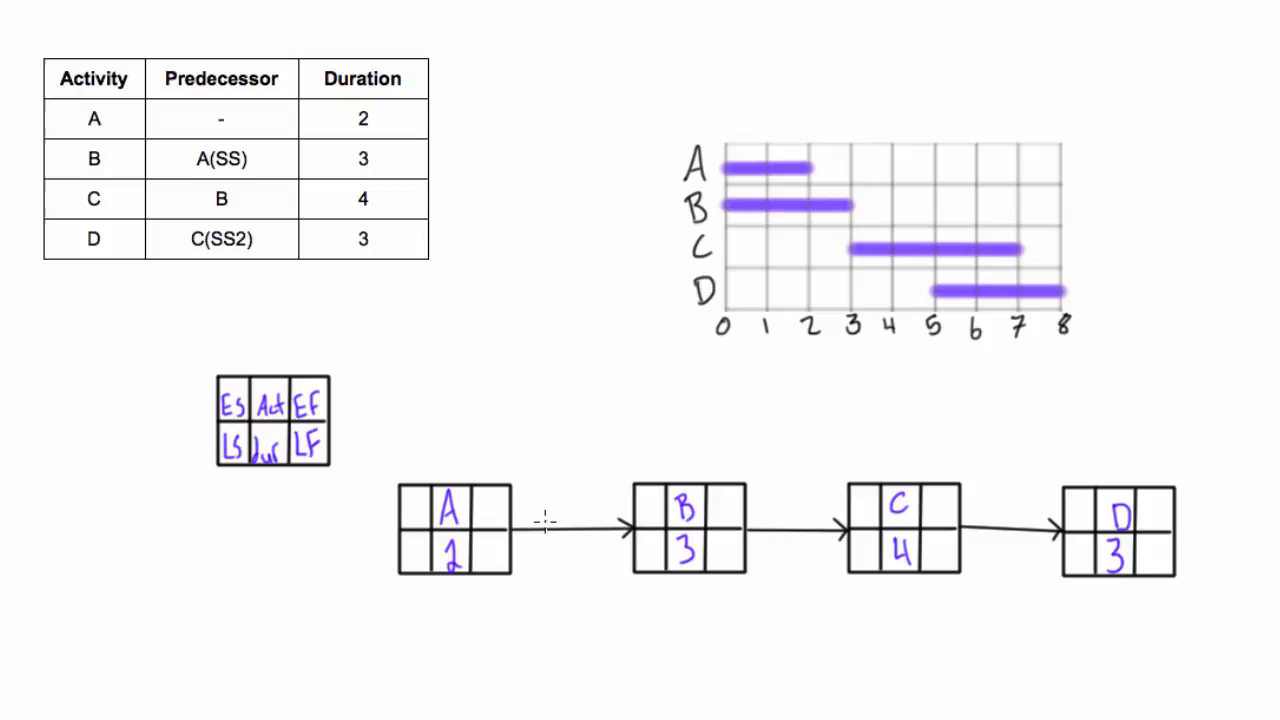
{"action": "mouse_move", "coordinate": [590, 522]}
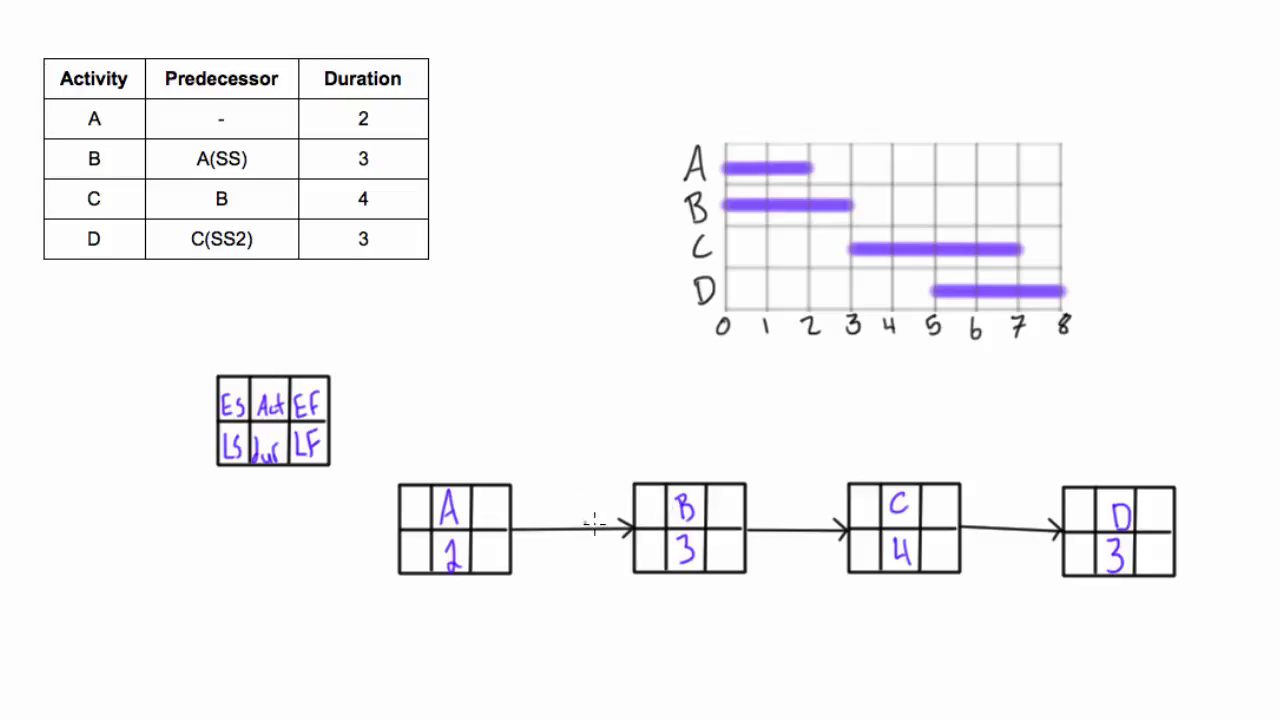
{"action": "mouse_move", "coordinate": [552, 494]}
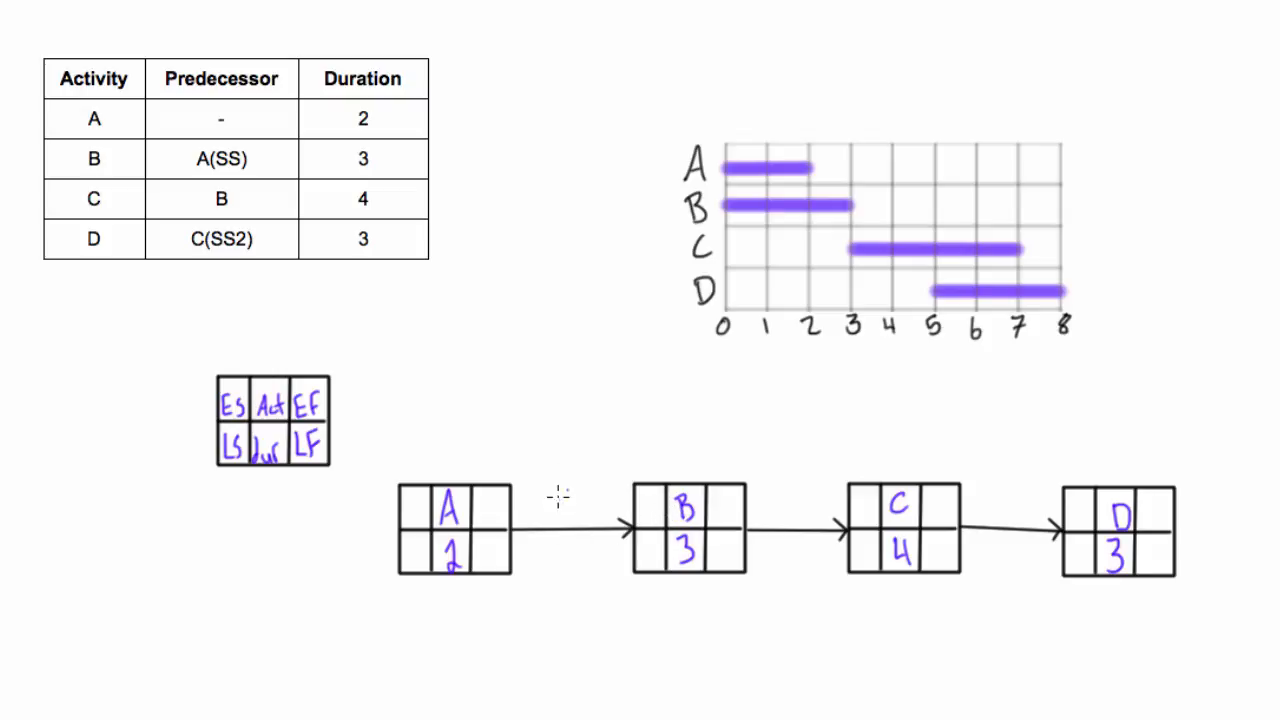
Label the A→B link SS and the C→D link SS2 on the network diagram.
{"action": "type", "text": "SS"}
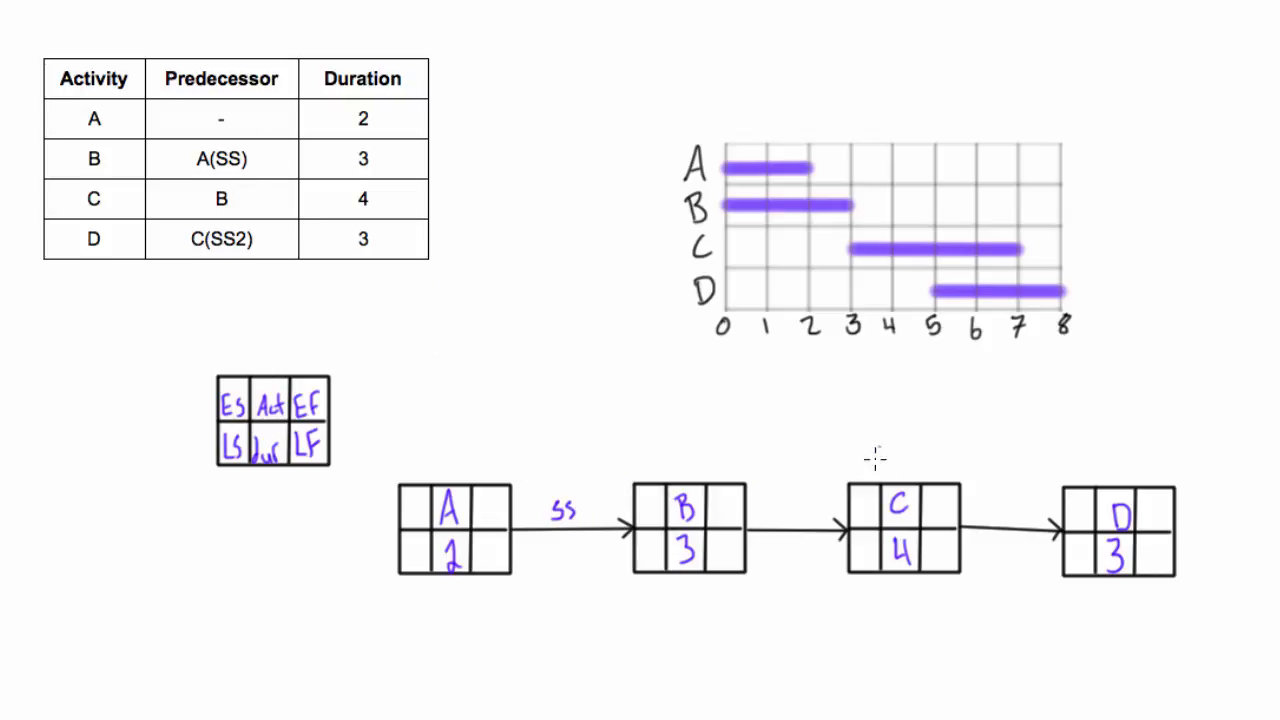
{"action": "mouse_move", "coordinate": [1000, 550]}
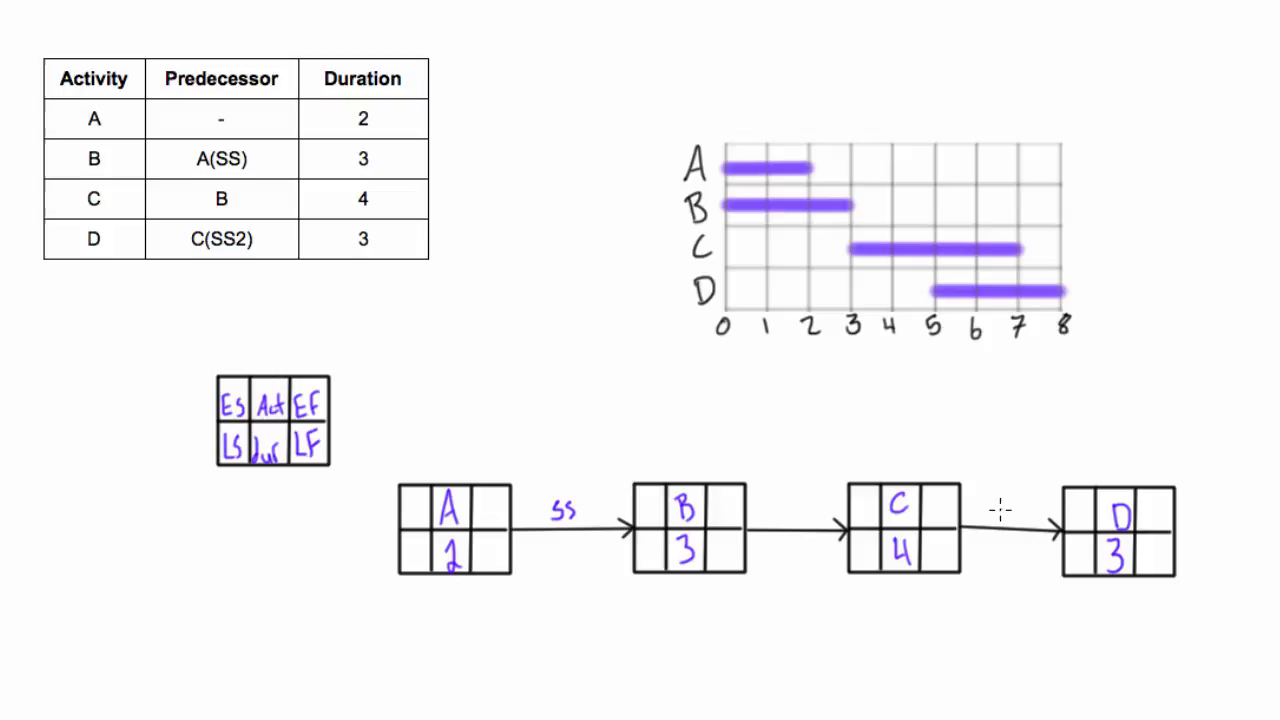
{"action": "type", "text": "SS"}
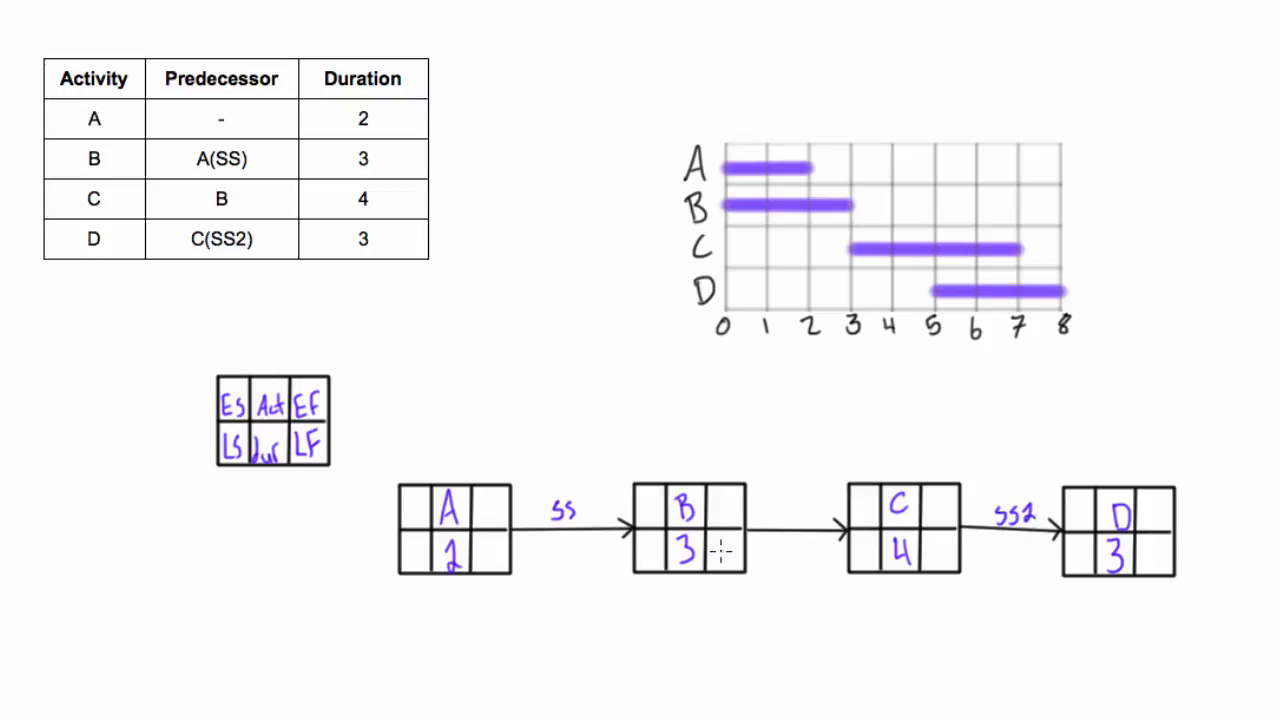
{"action": "mouse_move", "coordinate": [396, 540]}
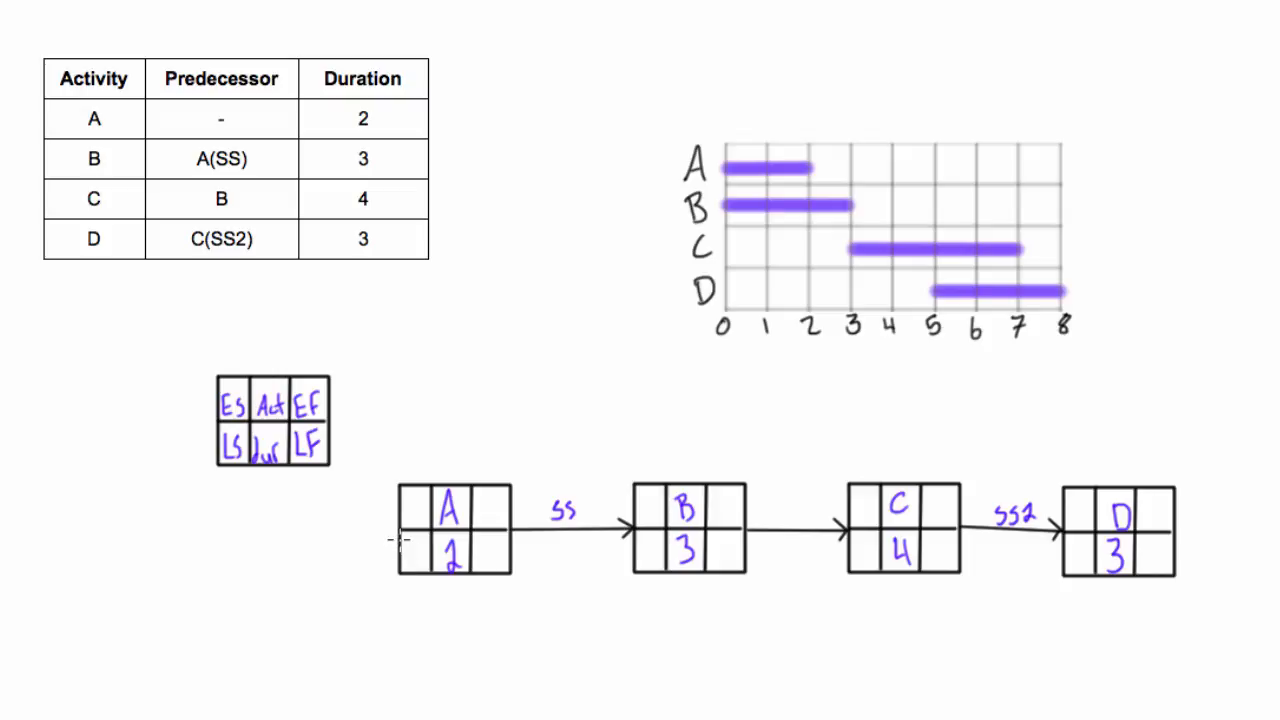
{"action": "left_click_drag", "start_coordinate": [378, 540], "coordinate": [560, 596]}
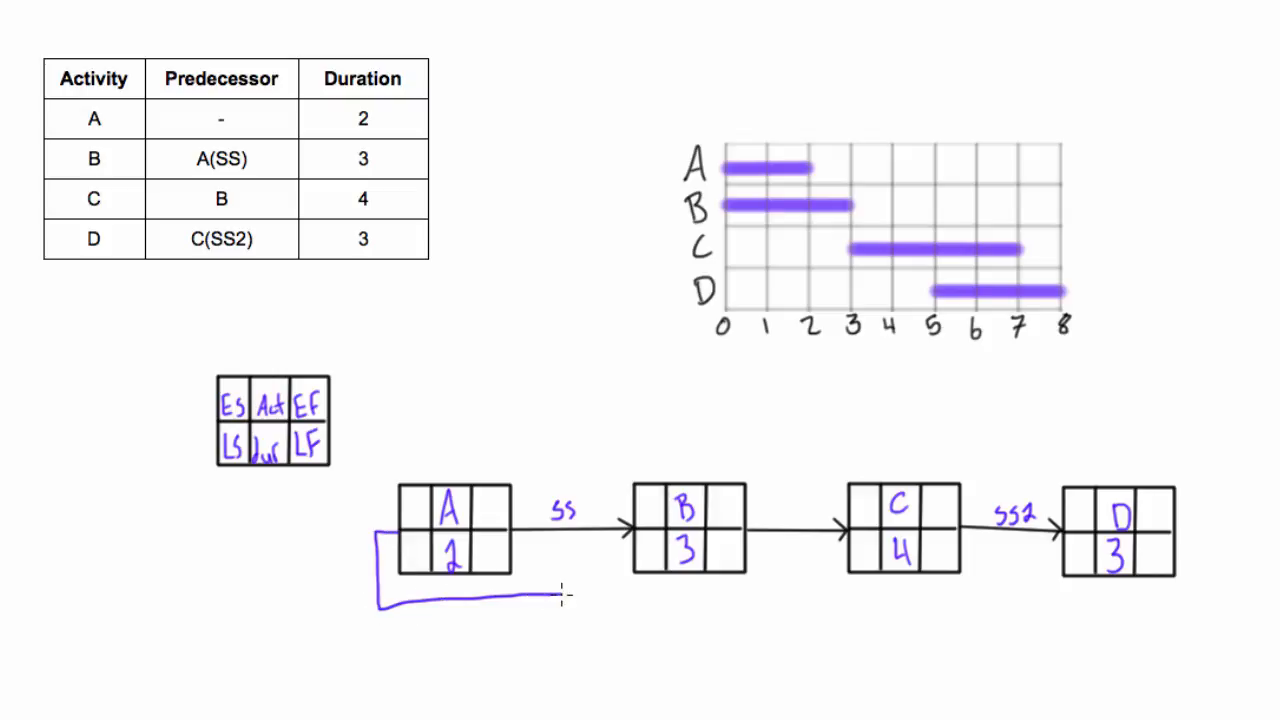
{"action": "left_click_drag", "start_coordinate": [556, 596], "coordinate": [610, 524]}
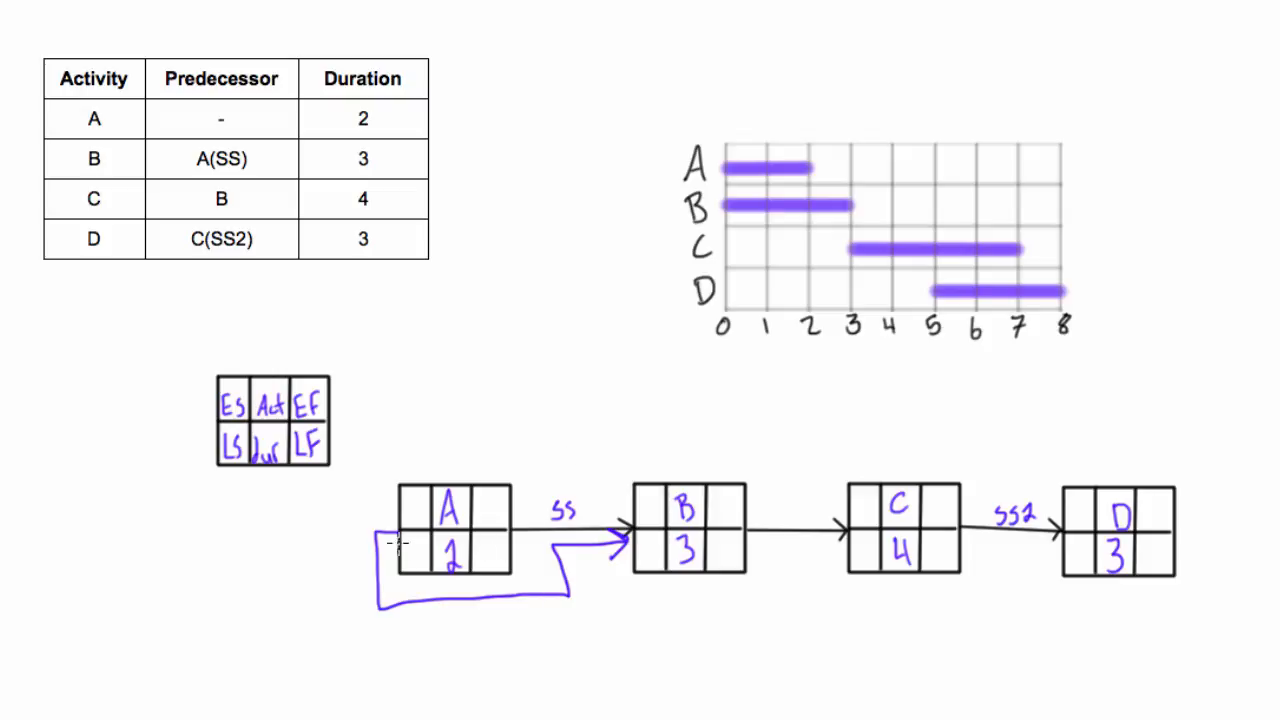
{"action": "mouse_move", "coordinate": [624, 522]}
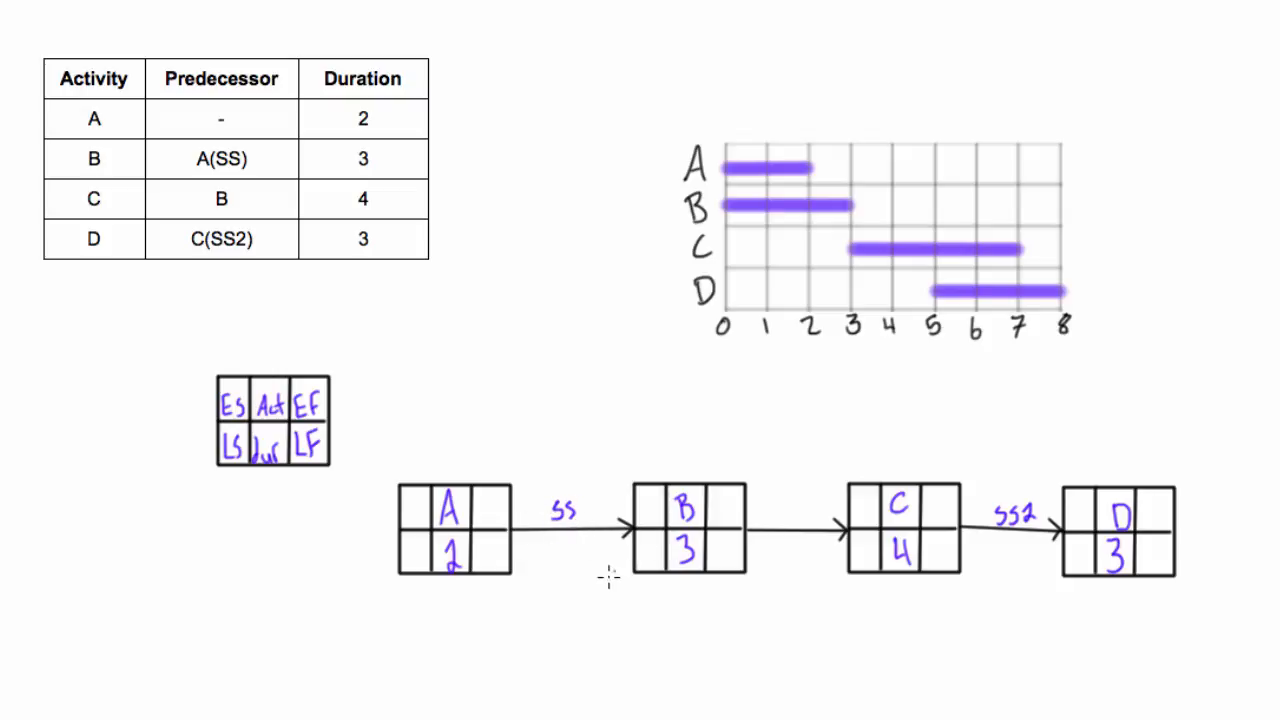
{"action": "mouse_move", "coordinate": [544, 564]}
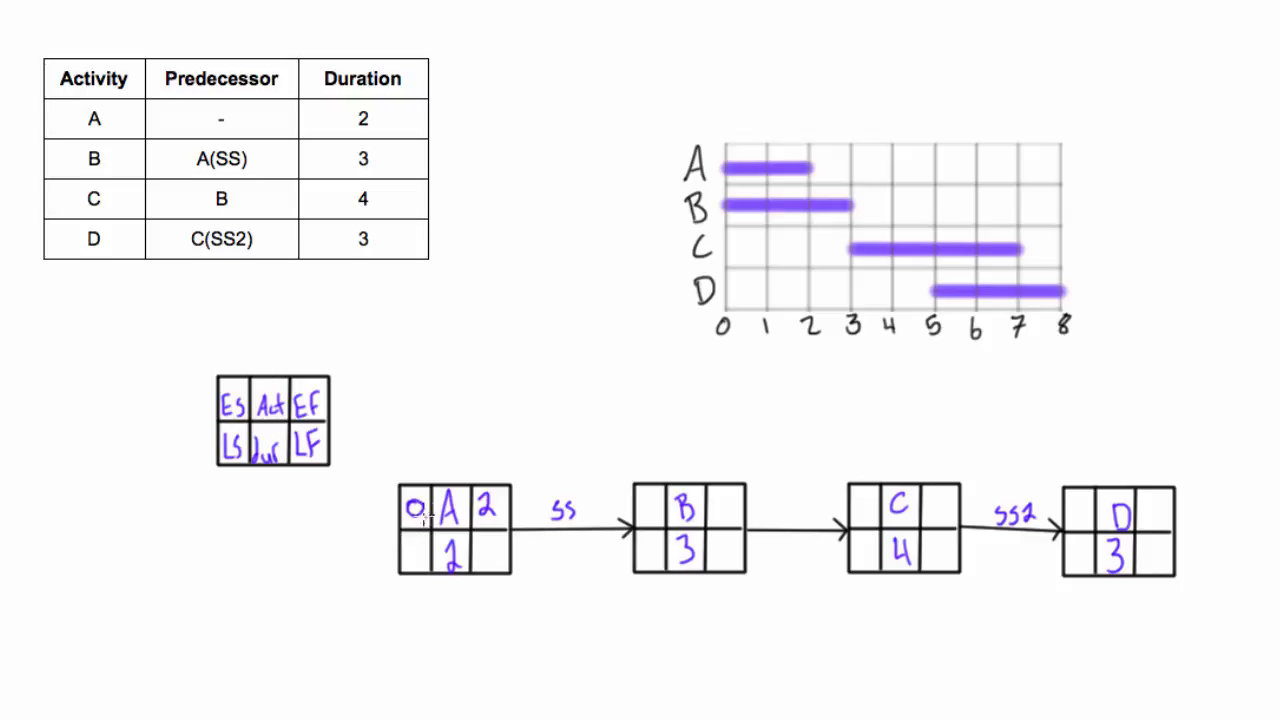
{"action": "mouse_move", "coordinate": [536, 510]}
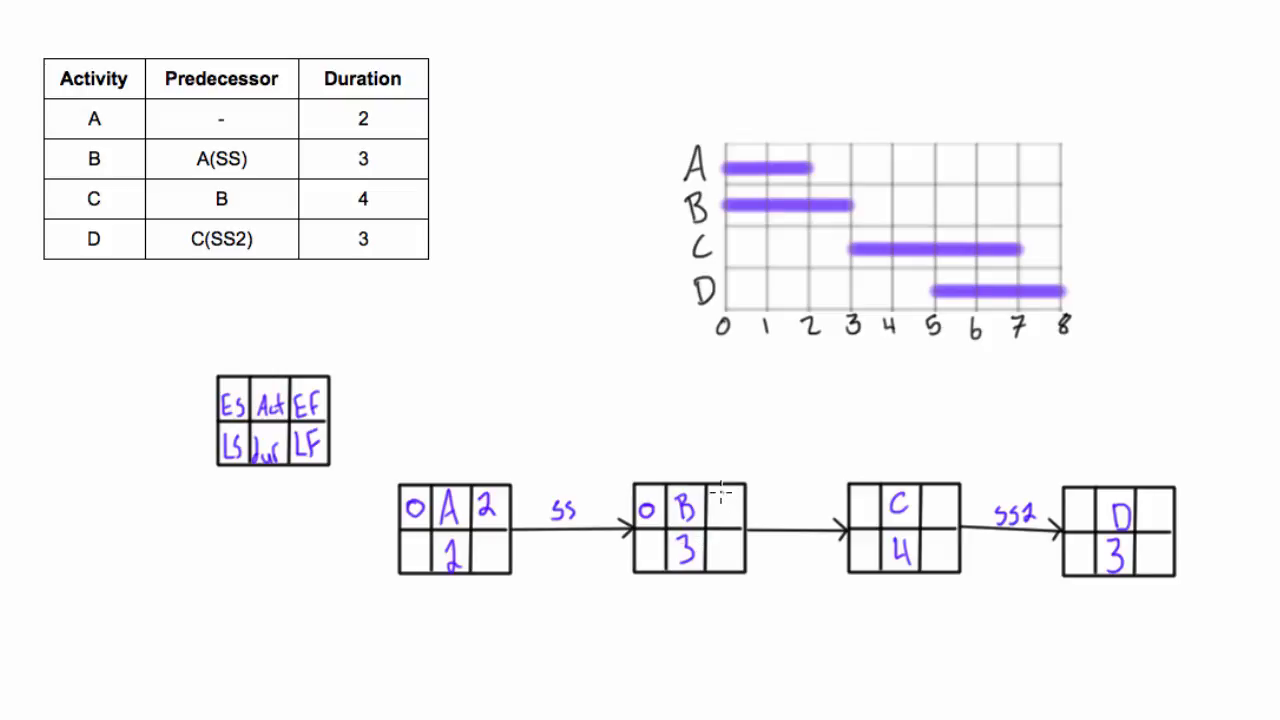
Enter early times 3 and 7 for C and 5 and 8 for D in their node boxes.
{"action": "type", "text": "3"}
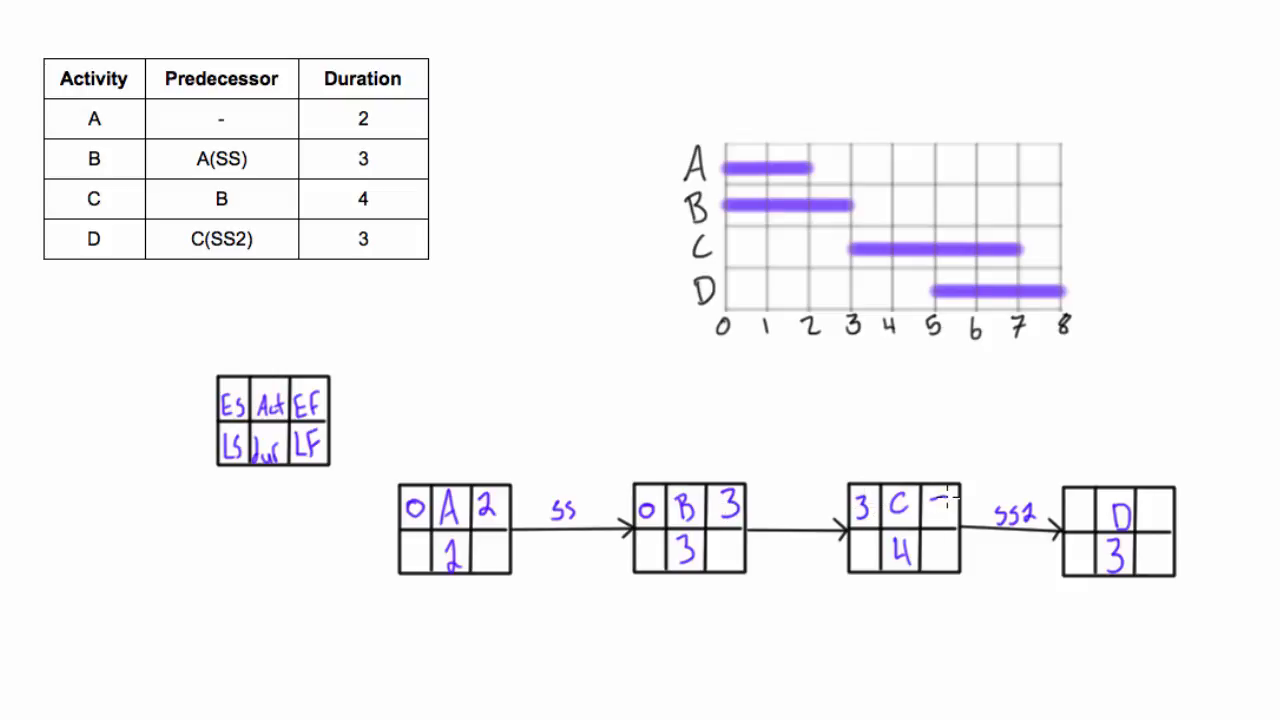
{"action": "type", "text": "7"}
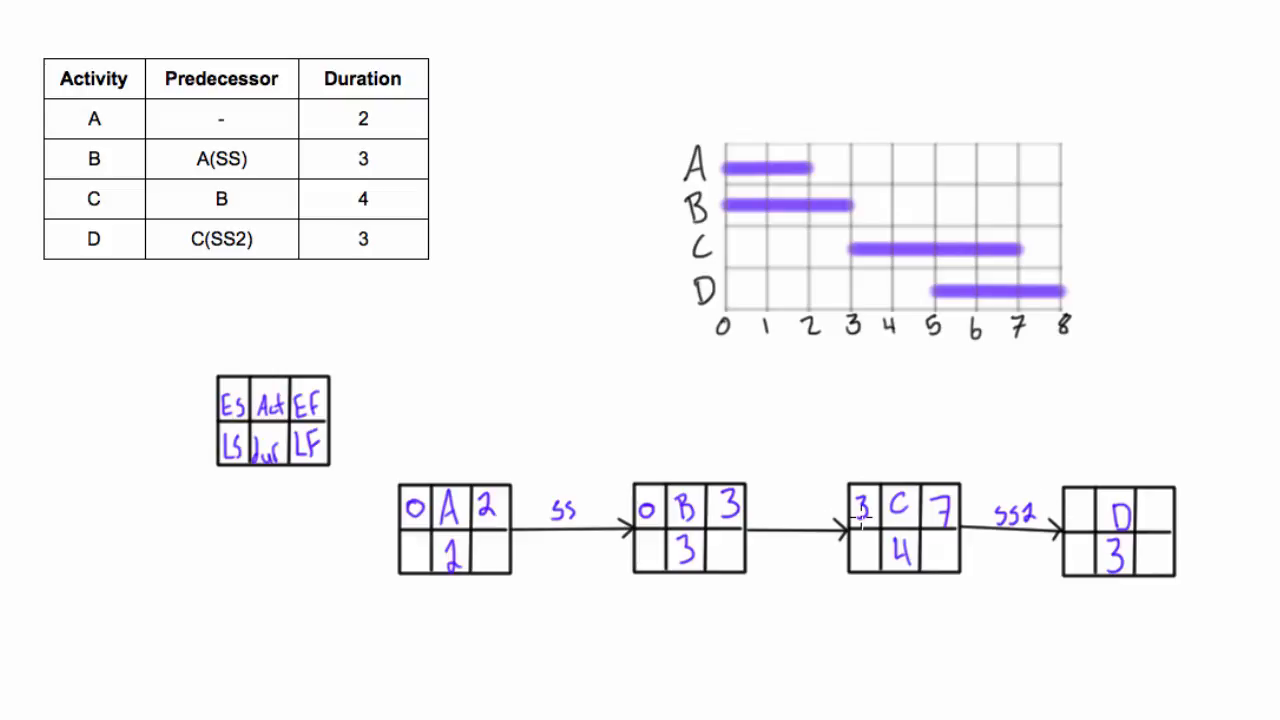
{"action": "type", "text": "5"}
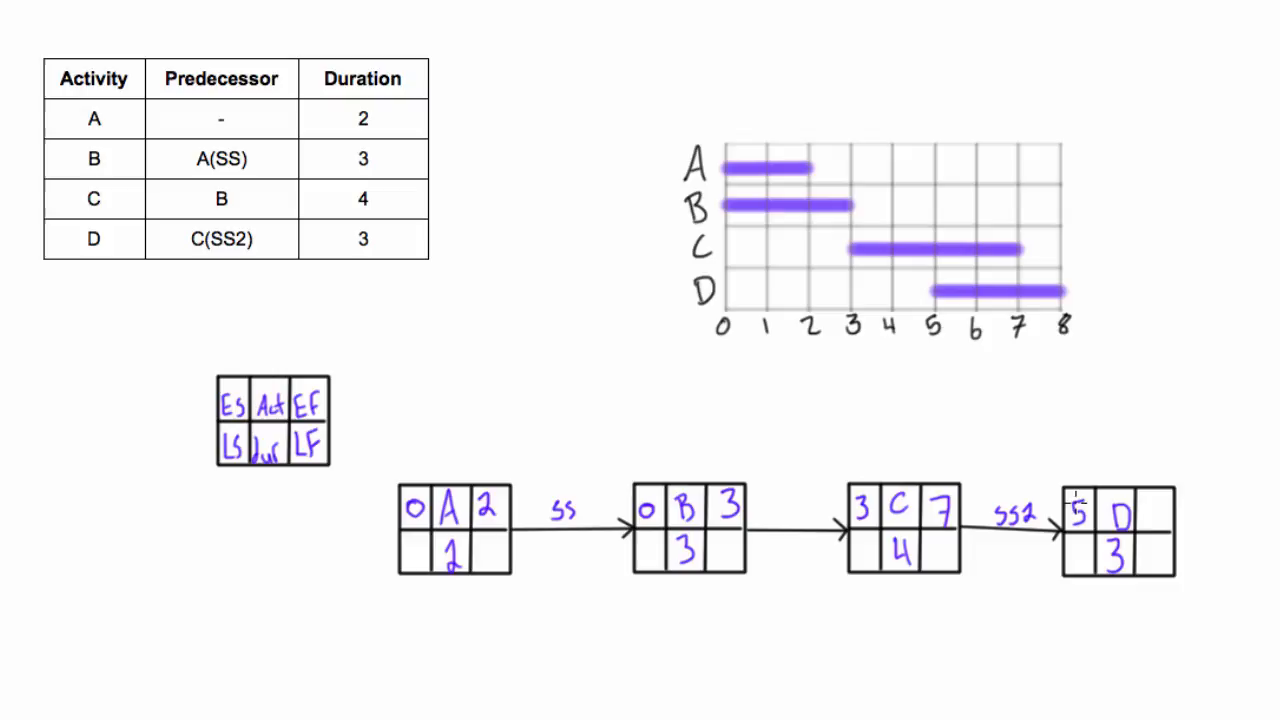
{"action": "type", "text": "8"}
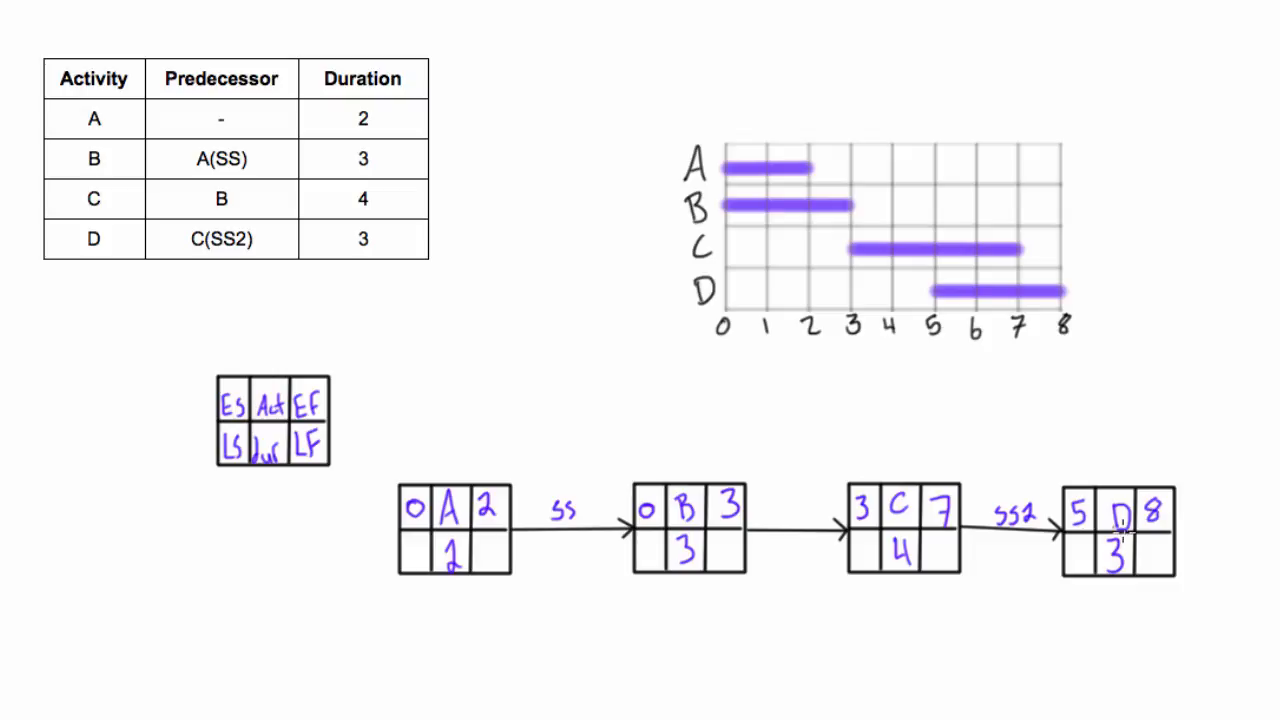
{"action": "mouse_move", "coordinate": [618, 462]}
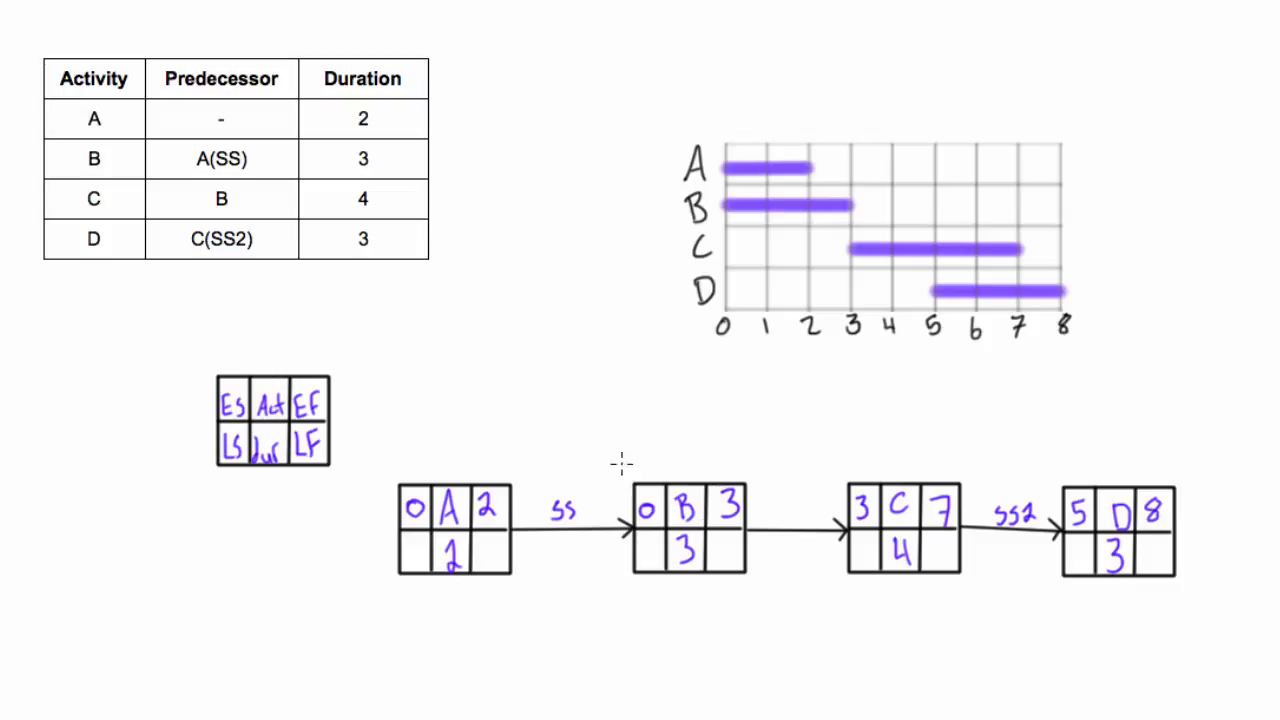
{"action": "mouse_move", "coordinate": [816, 252]}
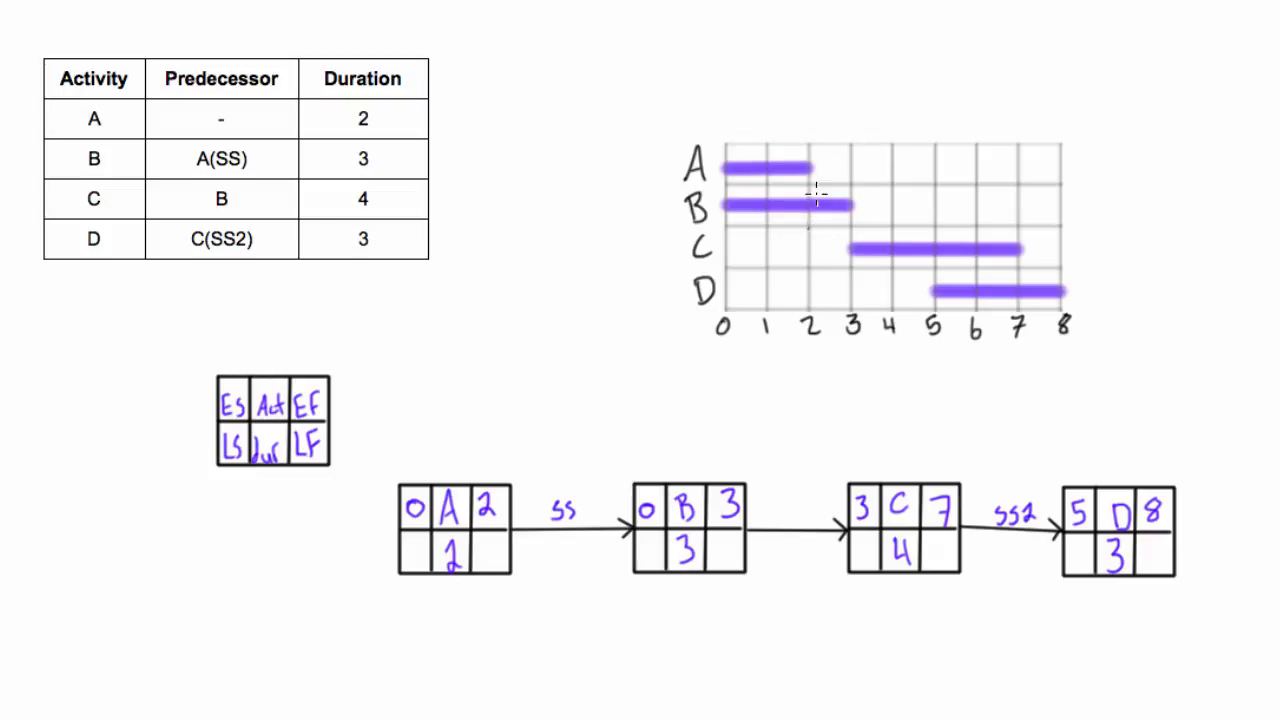
{"action": "mouse_move", "coordinate": [746, 136]}
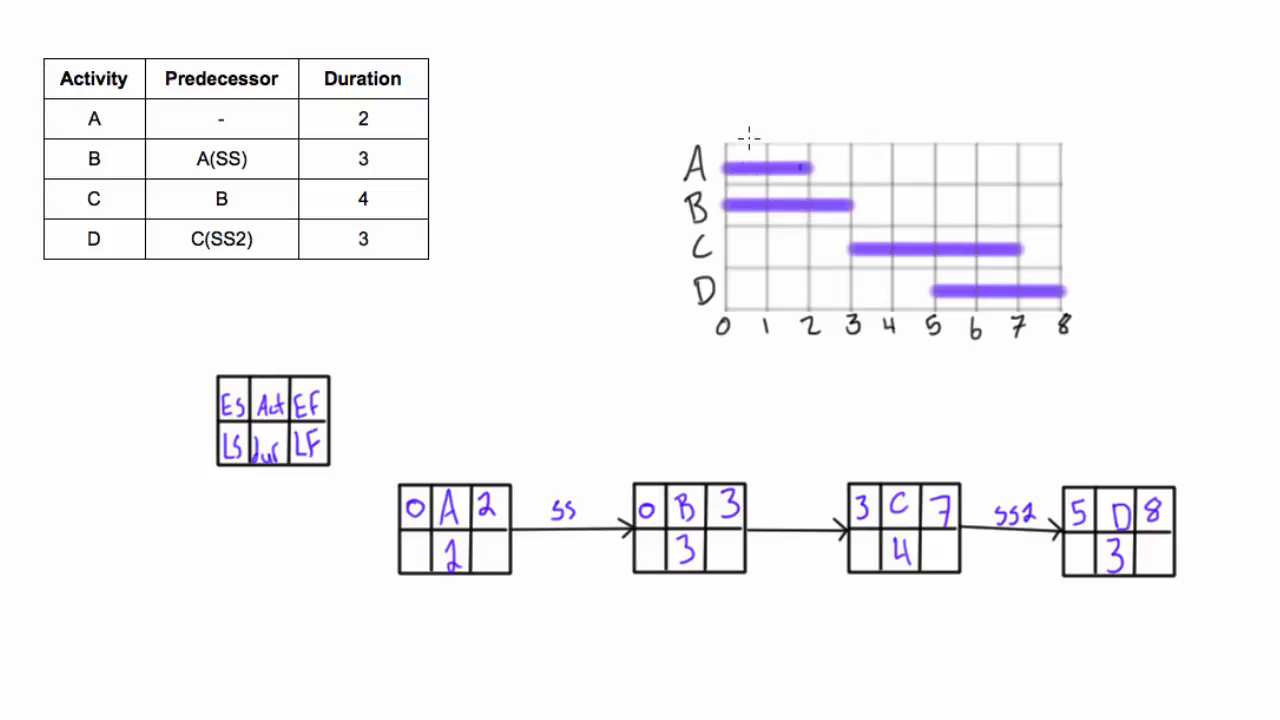
{"action": "mouse_move", "coordinate": [812, 278]}
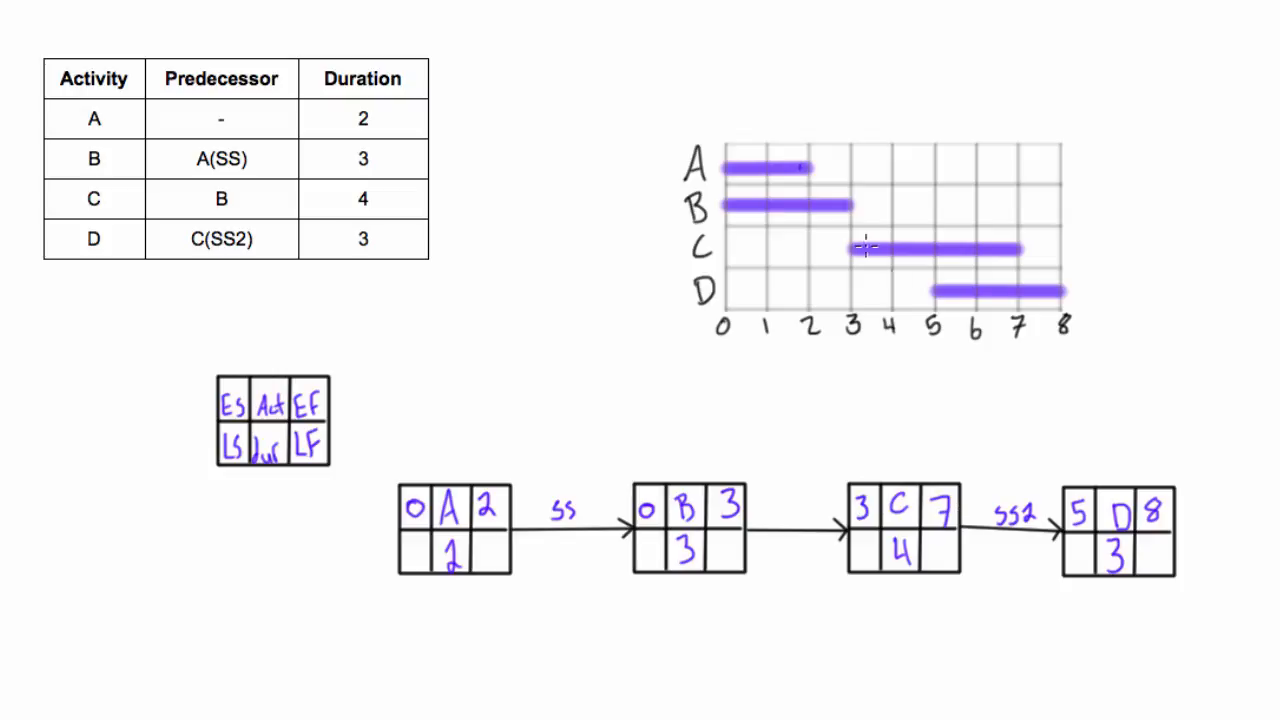
{"action": "mouse_move", "coordinate": [992, 248]}
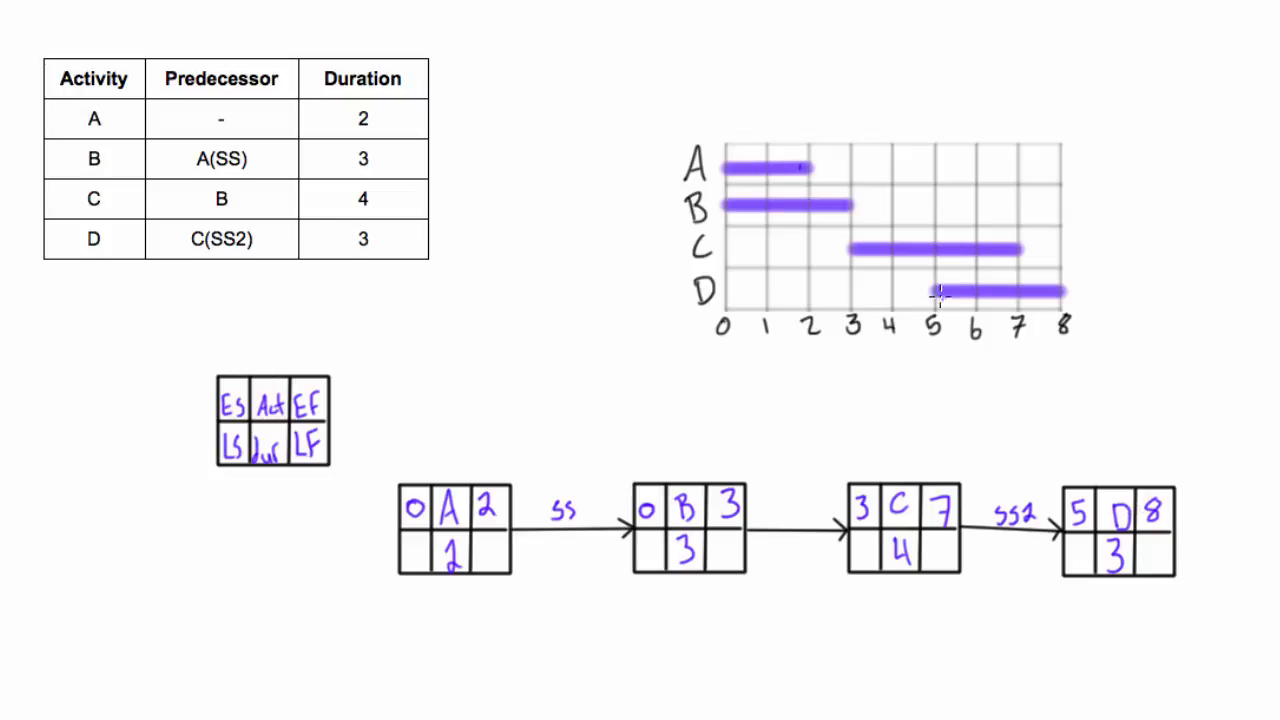
{"action": "mouse_move", "coordinate": [1072, 344]}
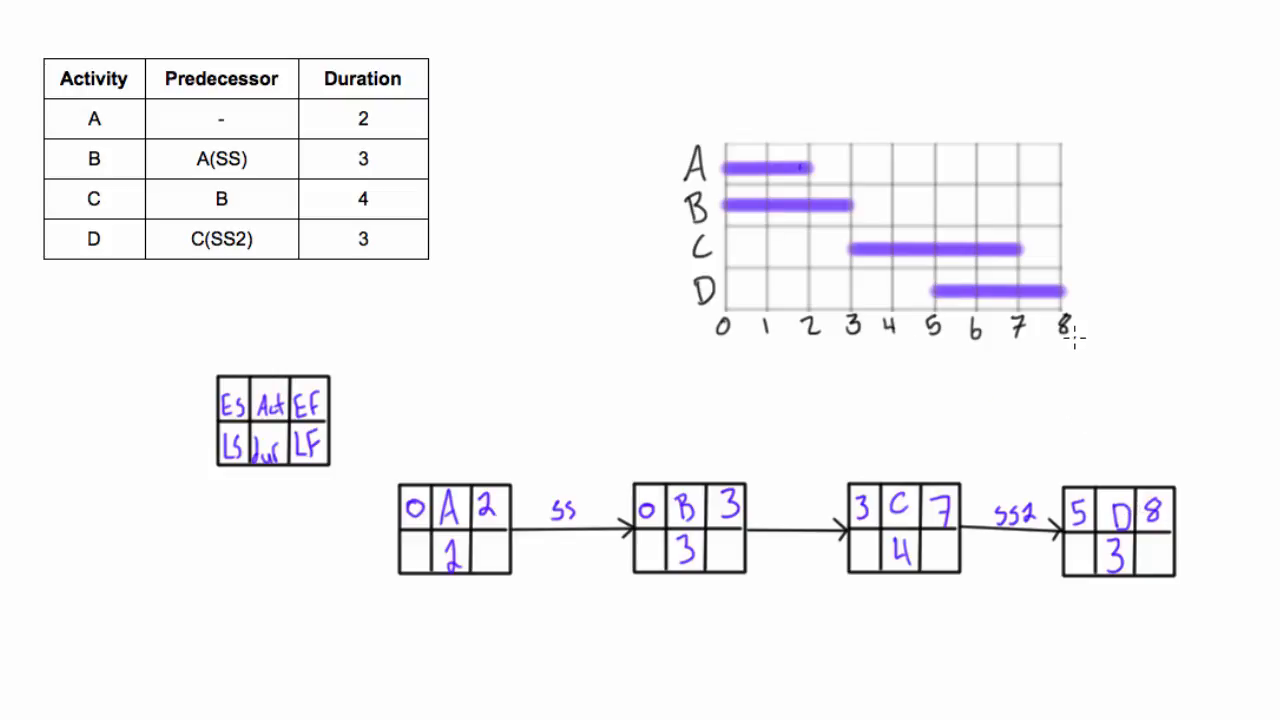
{"action": "mouse_move", "coordinate": [768, 144]}
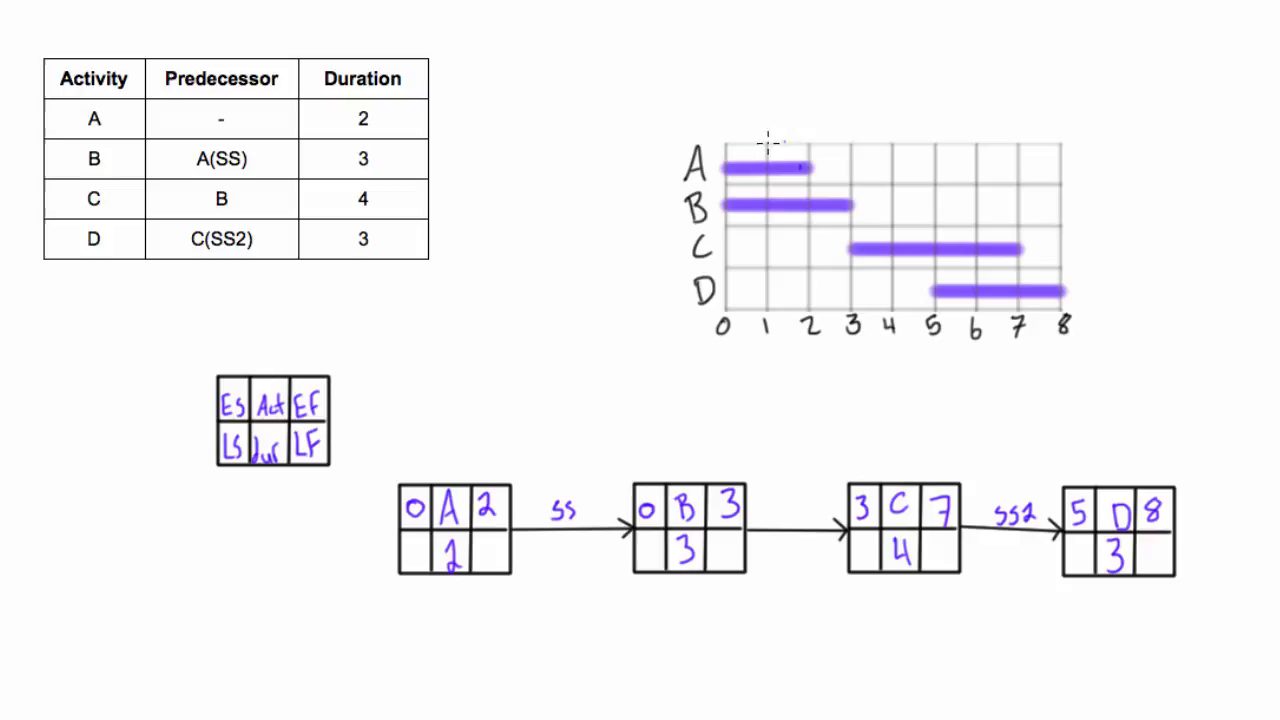
{"action": "mouse_move", "coordinate": [368, 536]}
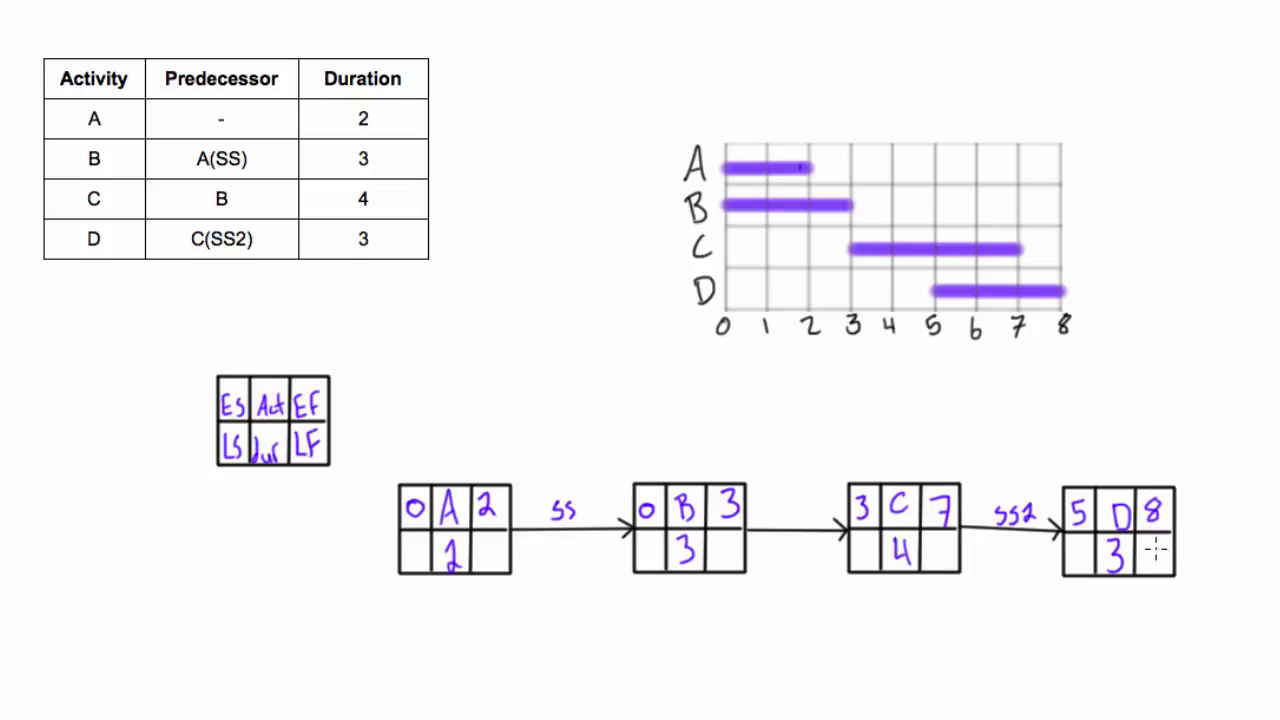
Write late times LF 8 and LS 5 for D, then LS 3 and LF 7 for C.
{"action": "type", "text": "8"}
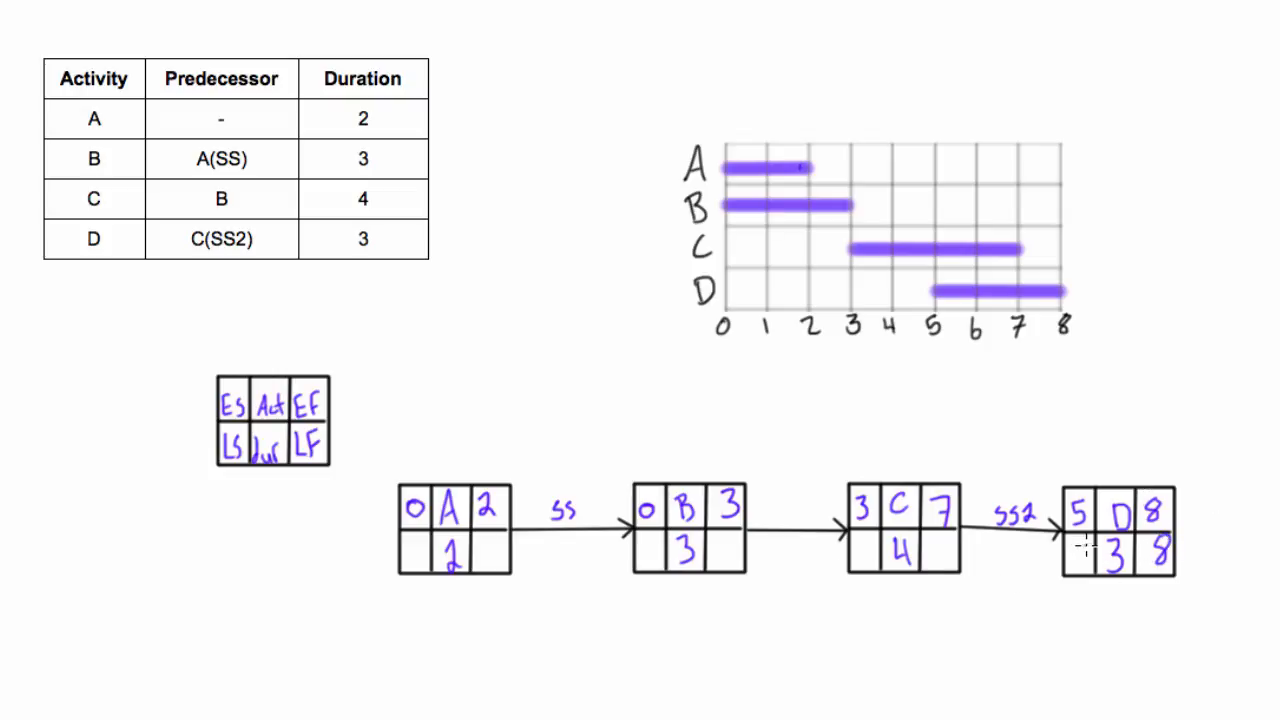
{"action": "type", "text": "5"}
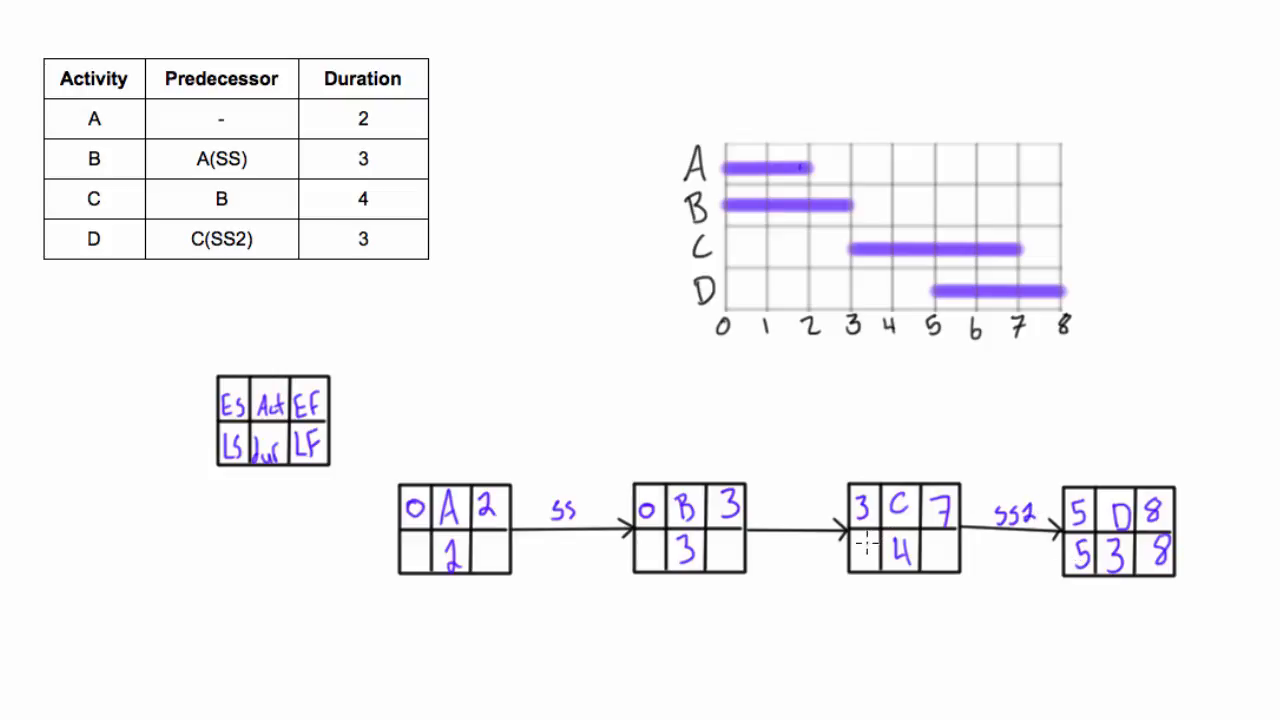
{"action": "mouse_move", "coordinate": [1076, 536]}
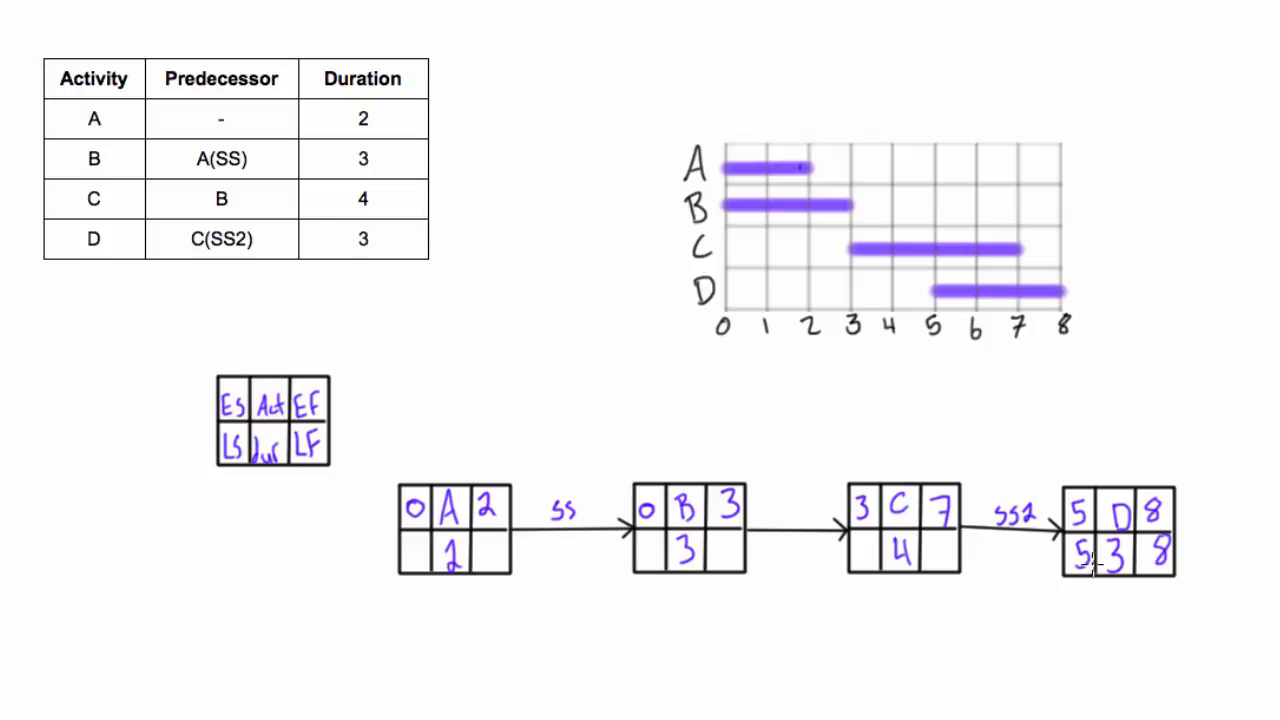
{"action": "mouse_move", "coordinate": [964, 610]}
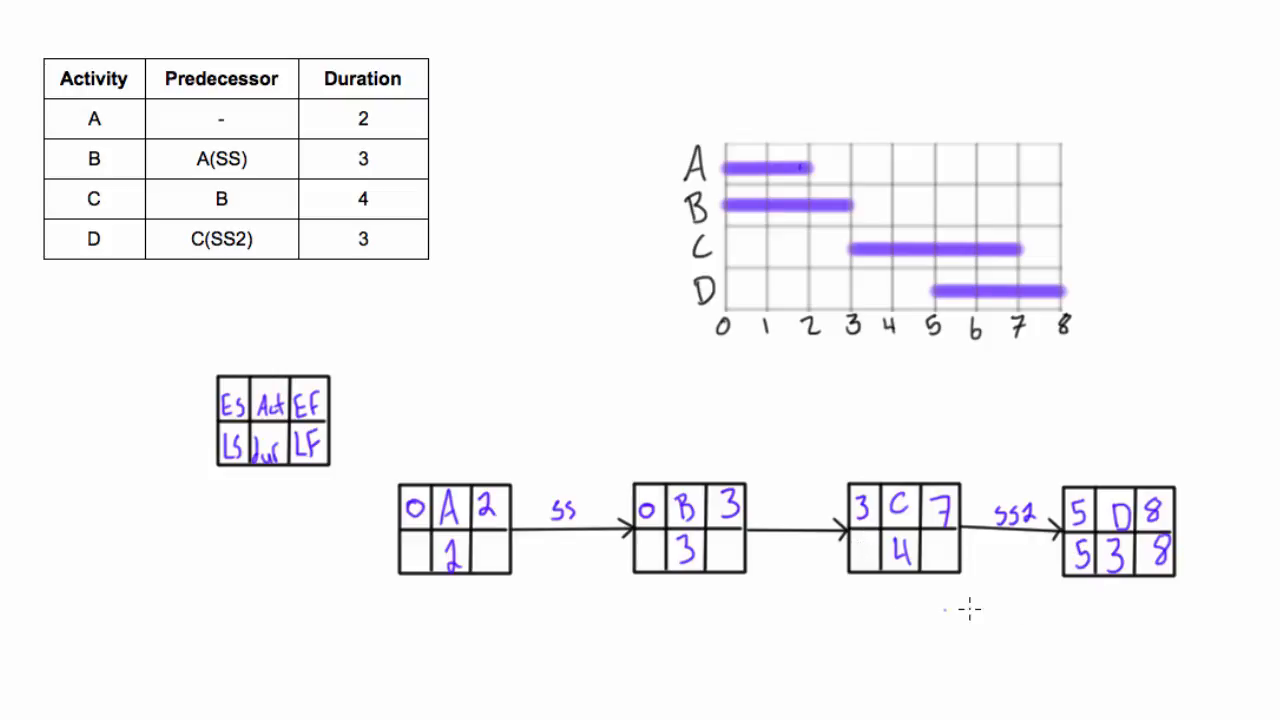
{"action": "mouse_move", "coordinate": [1080, 558]}
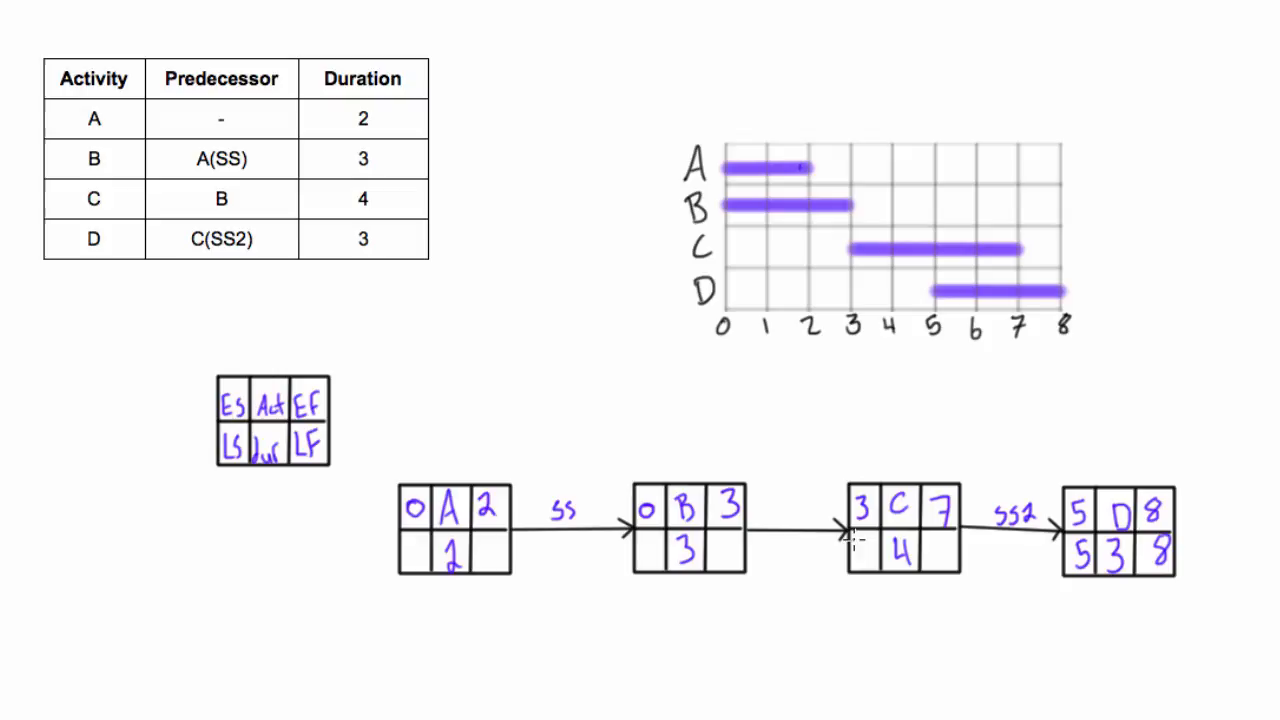
{"action": "type", "text": "3"}
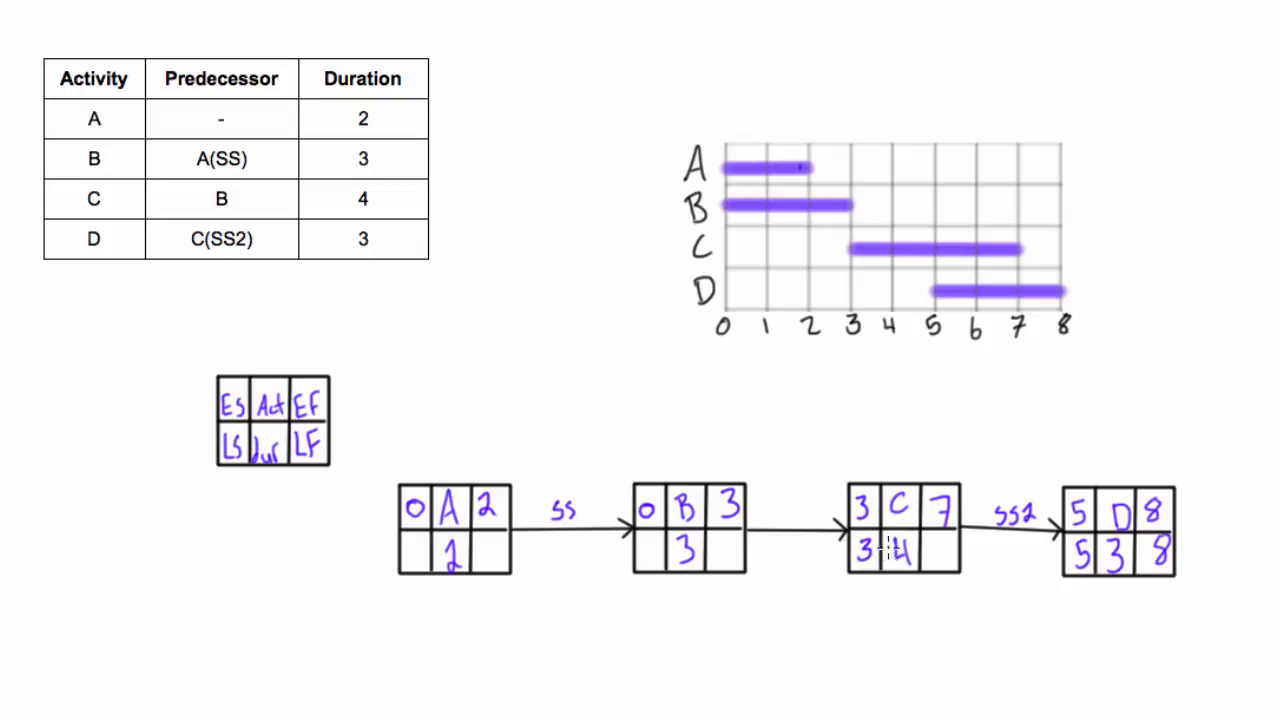
{"action": "type", "text": "7"}
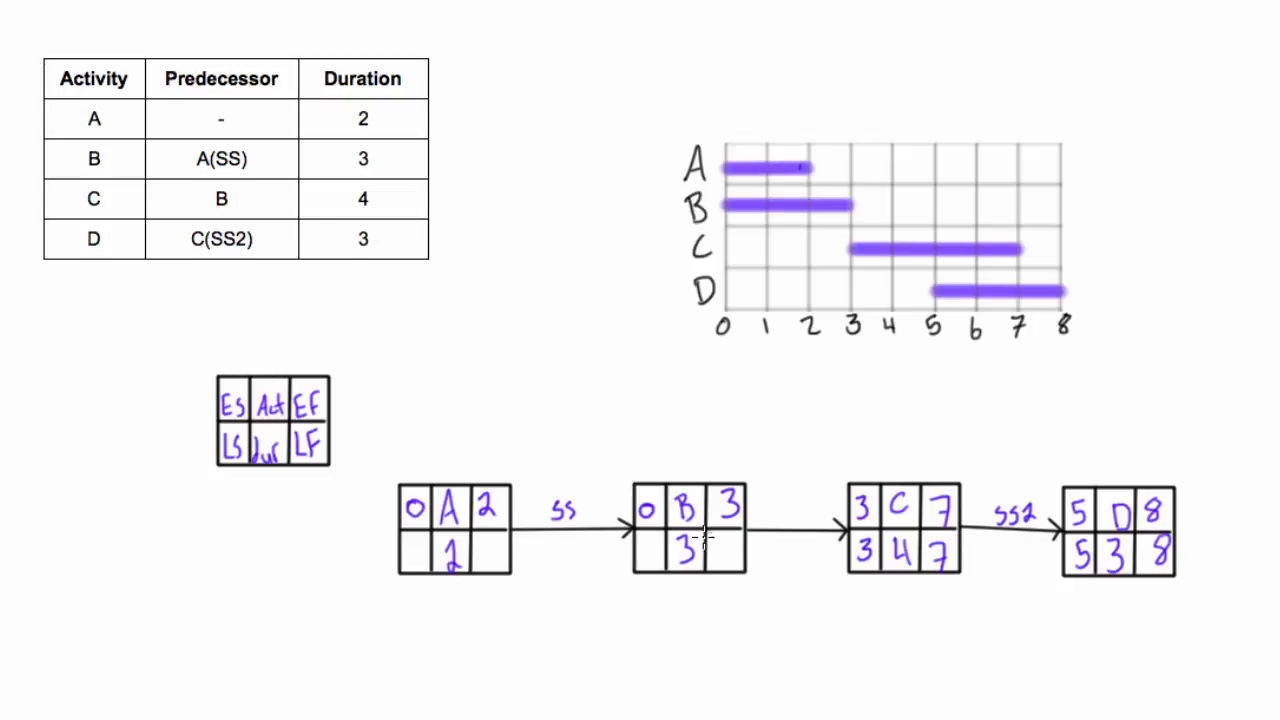
{"action": "mouse_move", "coordinate": [800, 538]}
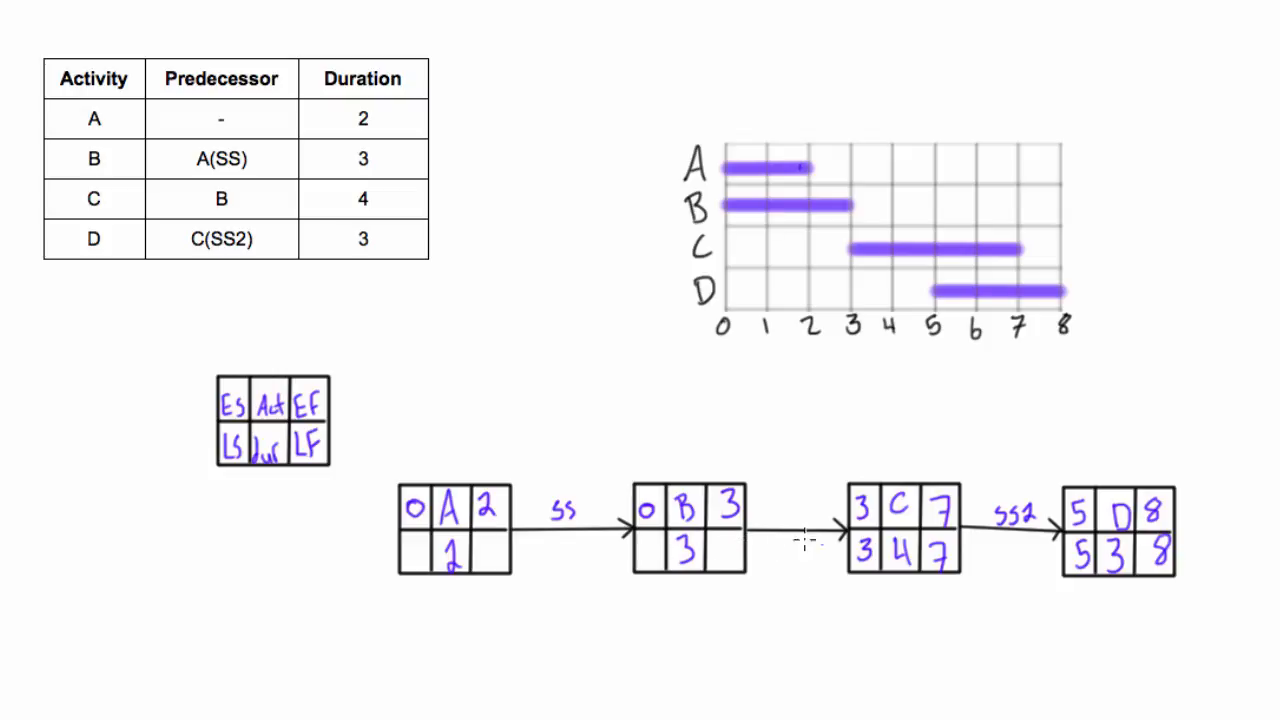
{"action": "mouse_move", "coordinate": [716, 544]}
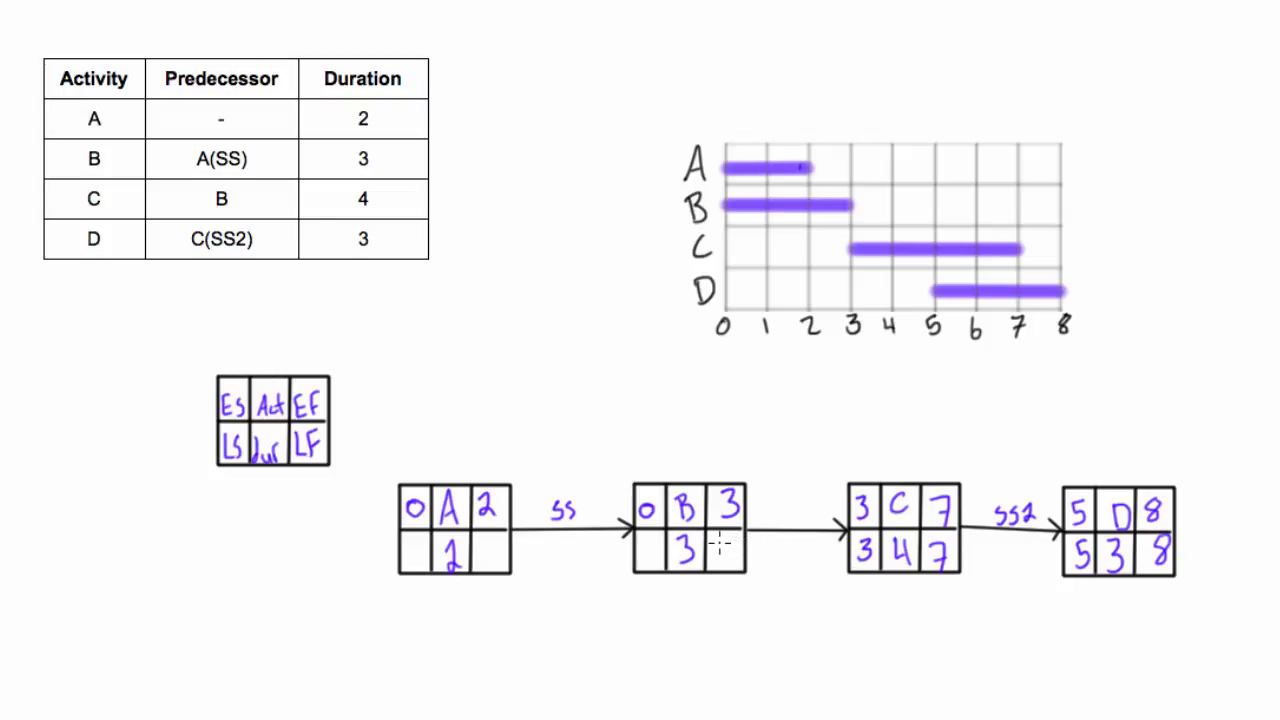
Write late times LF 3 and LS 0 for B, then LS 0 and LF 2 for A.
{"action": "type", "text": "3"}
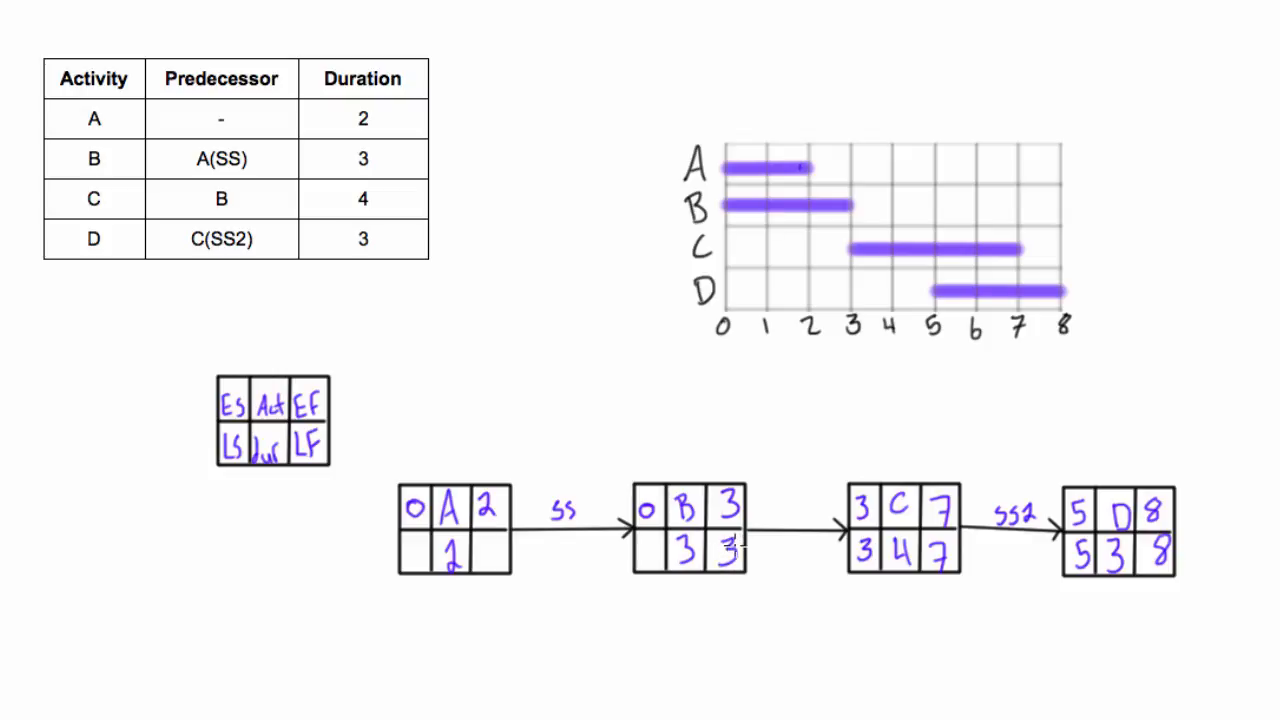
{"action": "type", "text": "0"}
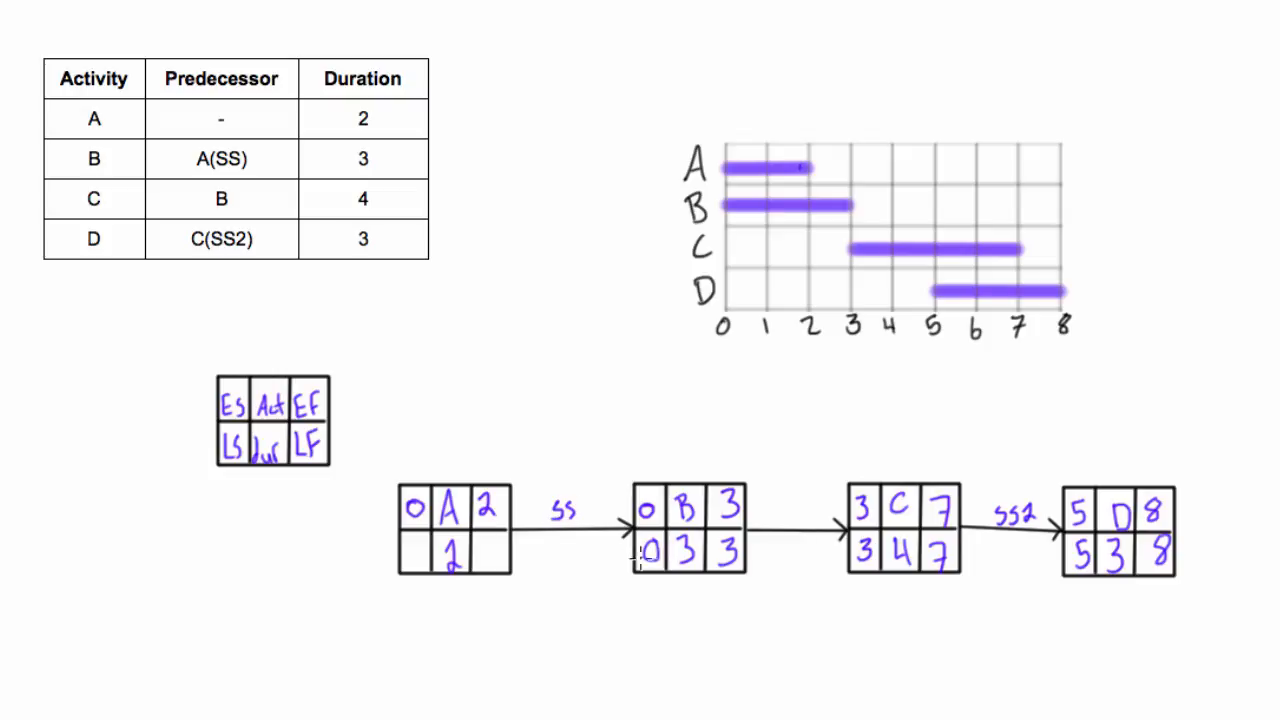
{"action": "mouse_move", "coordinate": [390, 570]}
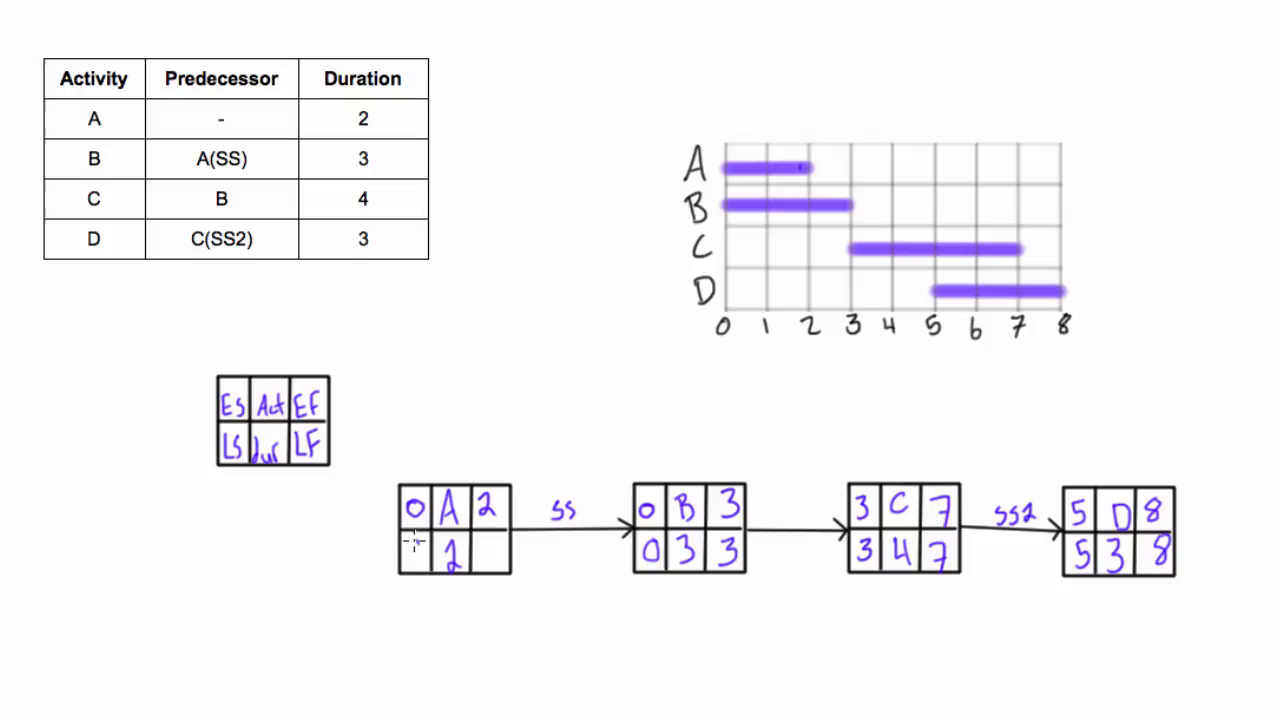
{"action": "type", "text": "0"}
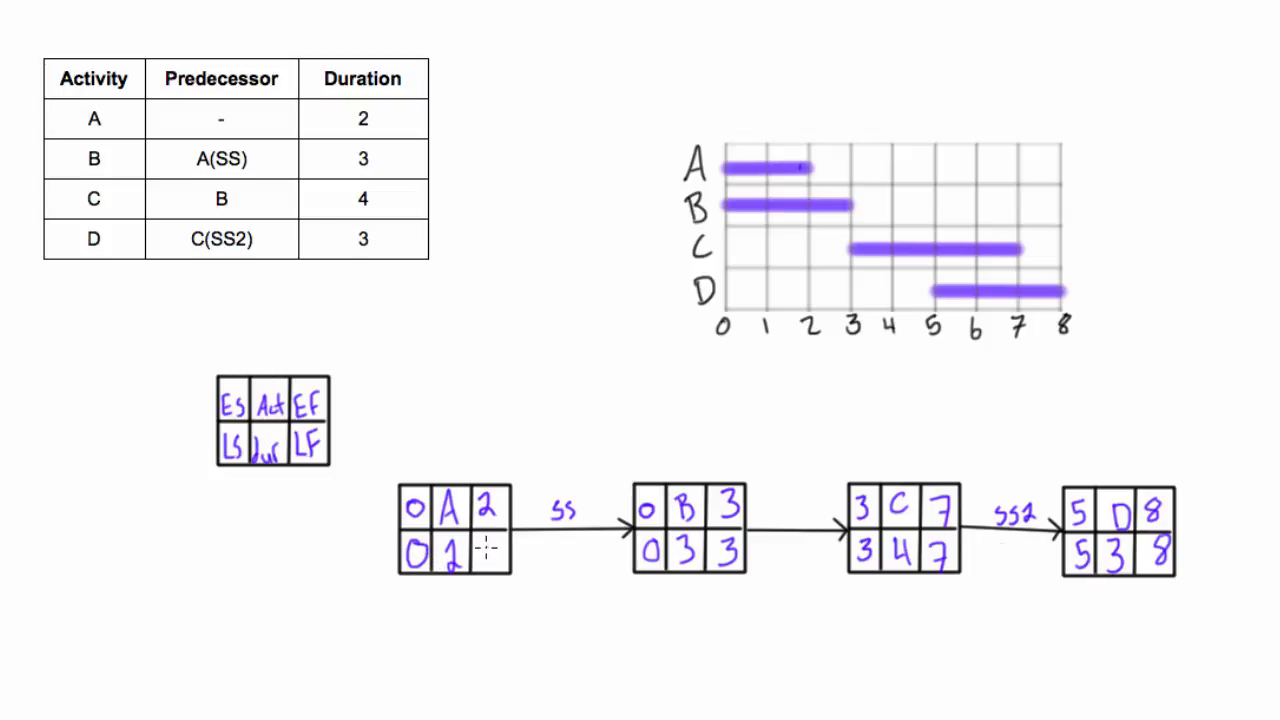
{"action": "type", "text": "2"}
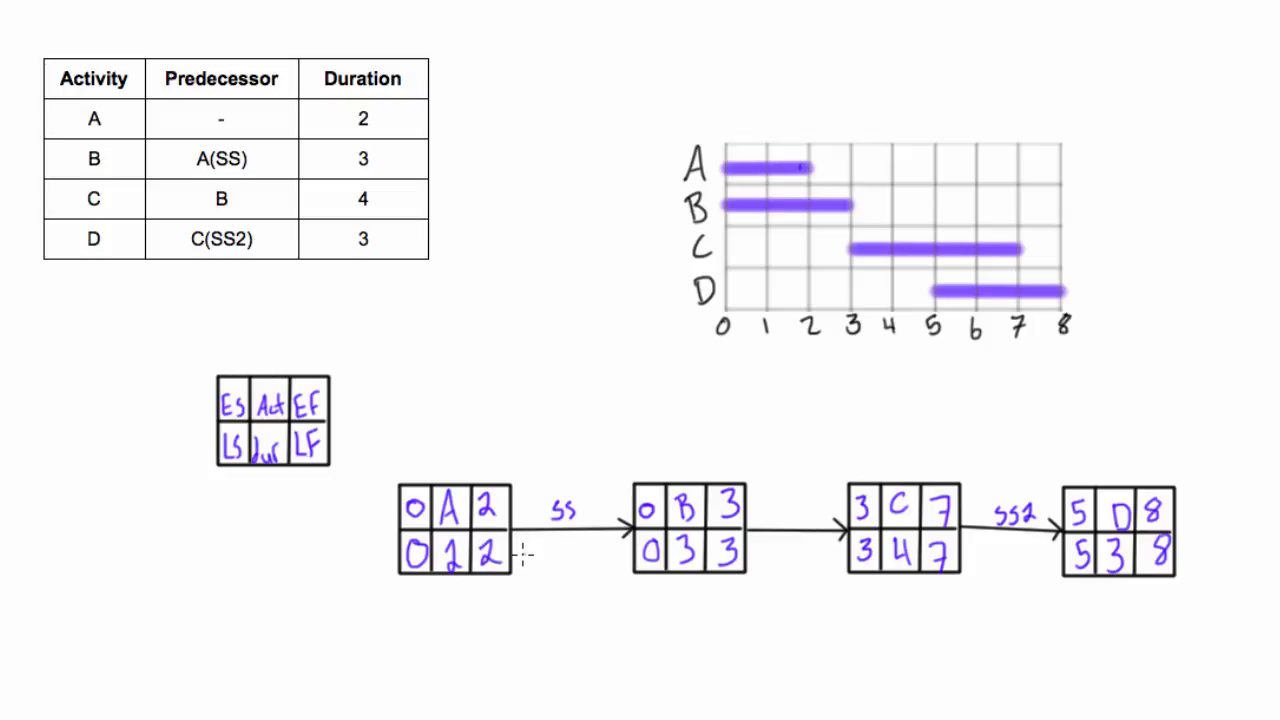